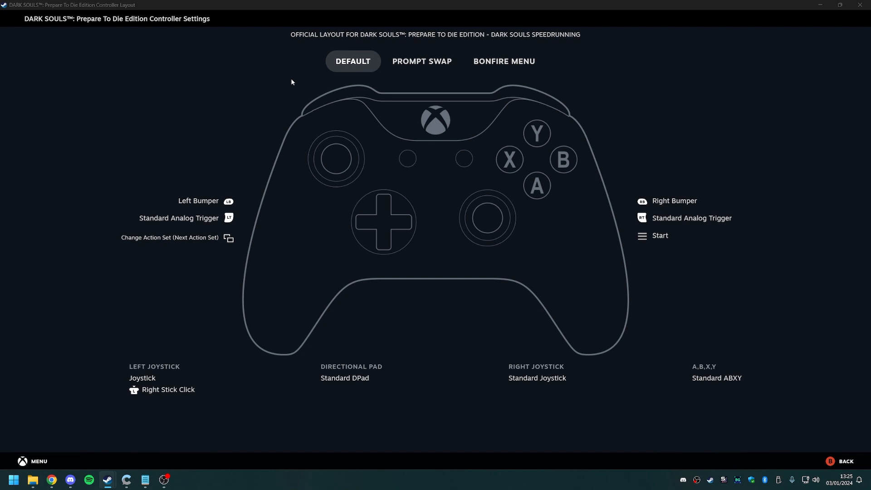
- Switch the layout viewer from the Default set to the Prompt Swap action set's bindings
{"action": "left_click", "coordinate": [421, 61]}
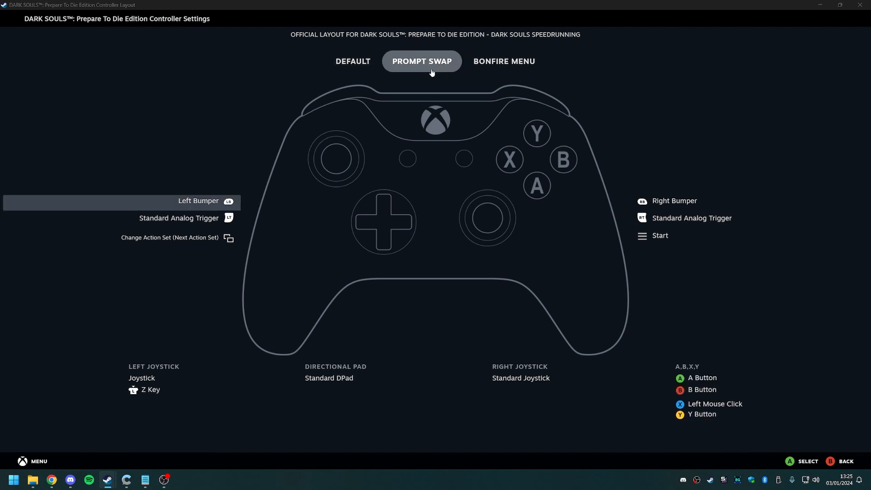
{"action": "mouse_move", "coordinate": [660, 414]}
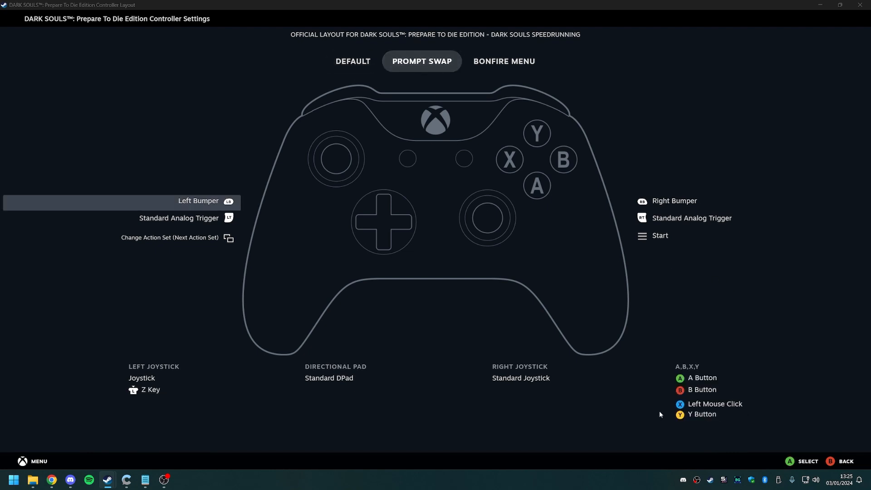
{"action": "mouse_move", "coordinate": [585, 81]}
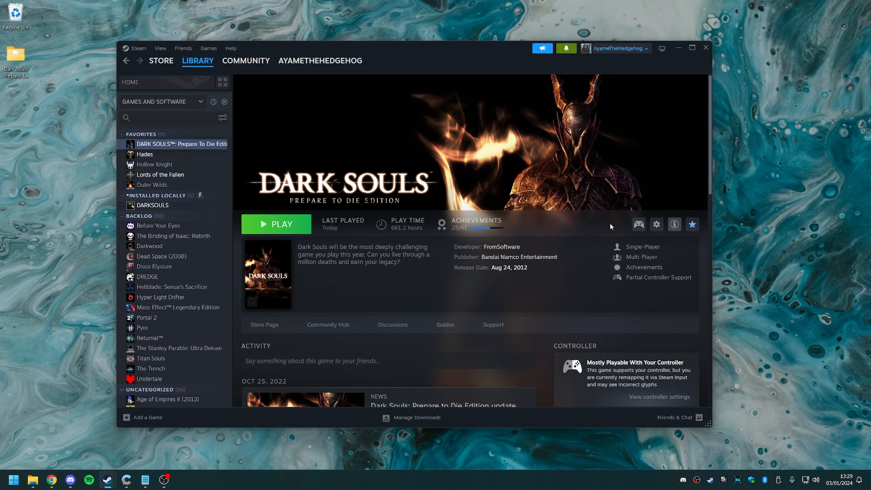
{"action": "mouse_move", "coordinate": [629, 213]}
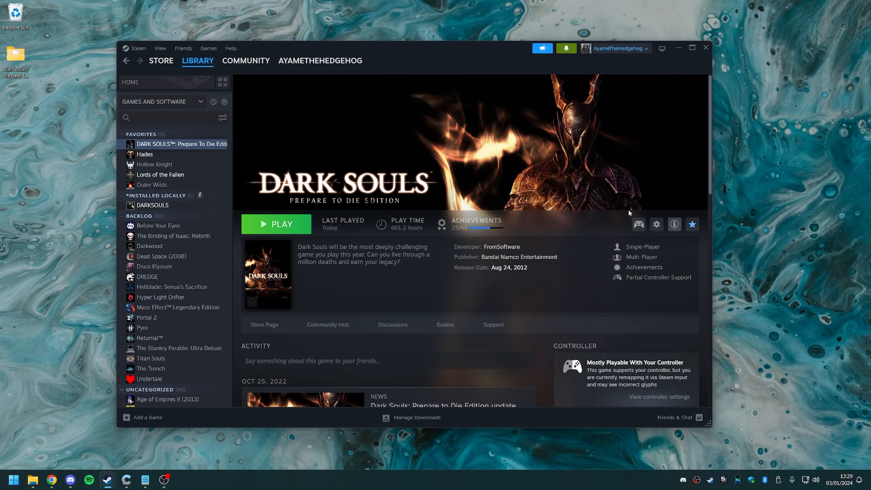
{"action": "mouse_move", "coordinate": [625, 234]}
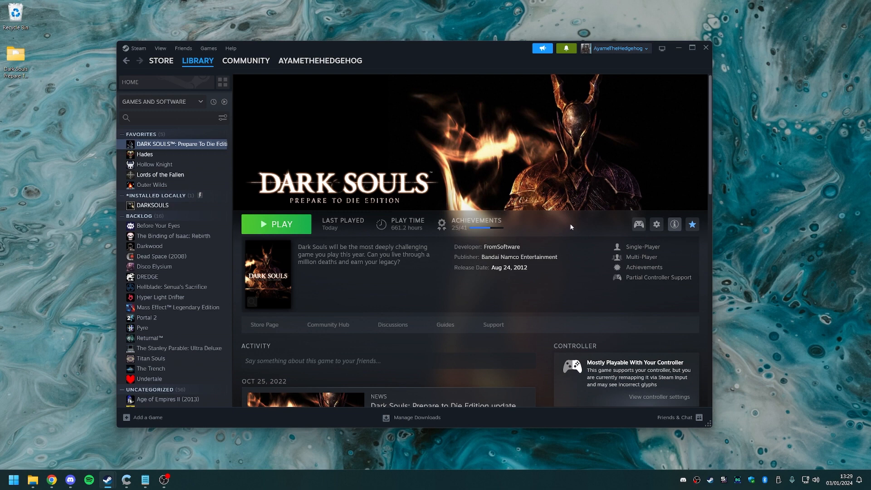
{"action": "mouse_move", "coordinate": [133, 57]}
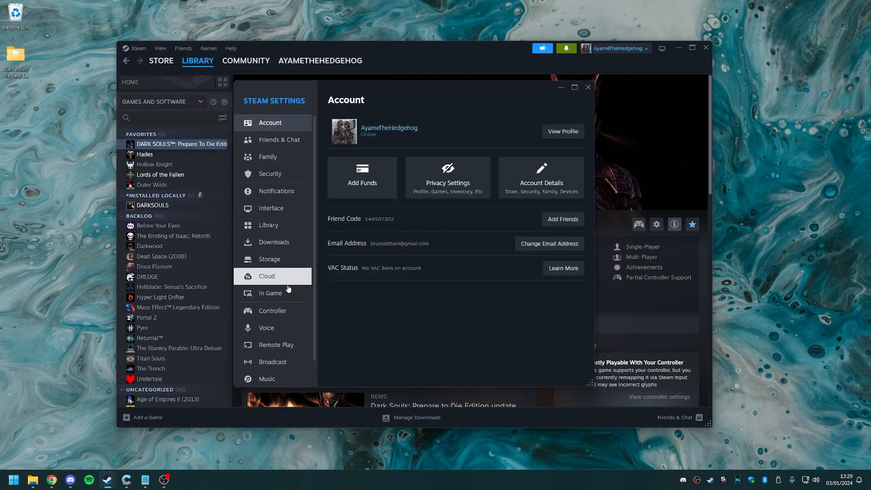
{"action": "left_click", "coordinate": [273, 311]}
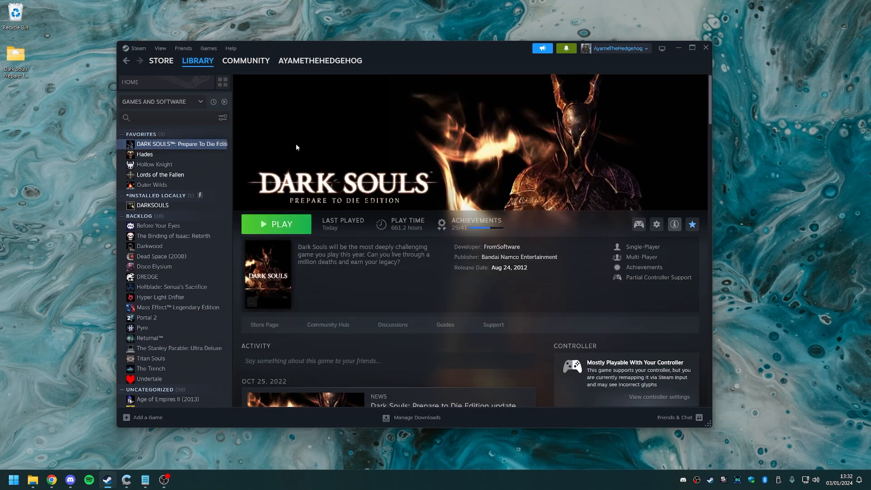
- Open the non-Steam DARKSOULS game page, then the Spacewar game page
{"action": "left_click", "coordinate": [152, 205]}
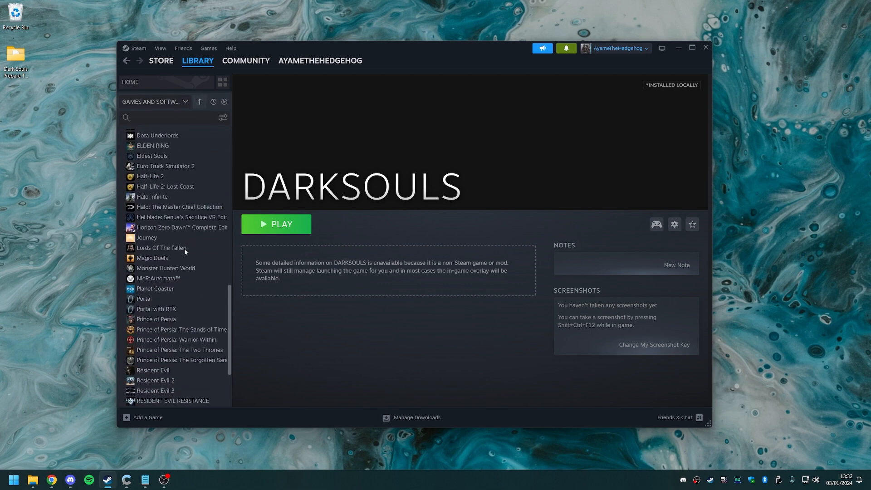
{"action": "left_click", "coordinate": [149, 350]}
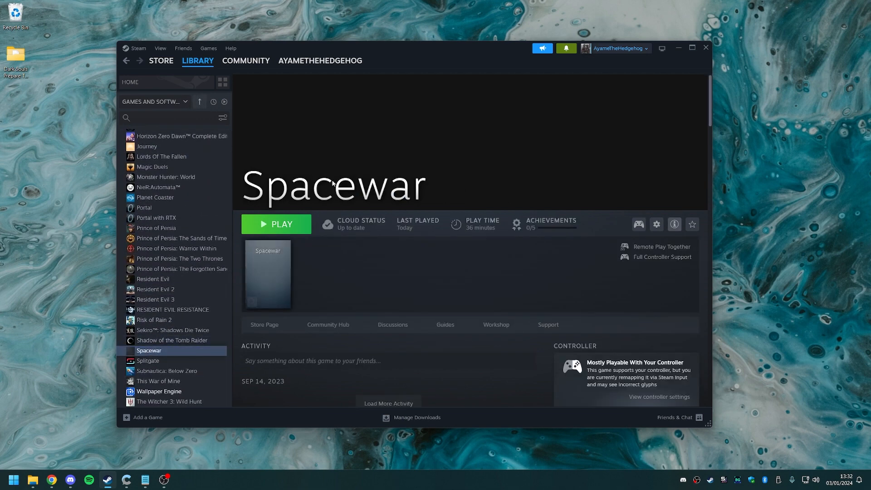
{"action": "mouse_move", "coordinate": [481, 295]}
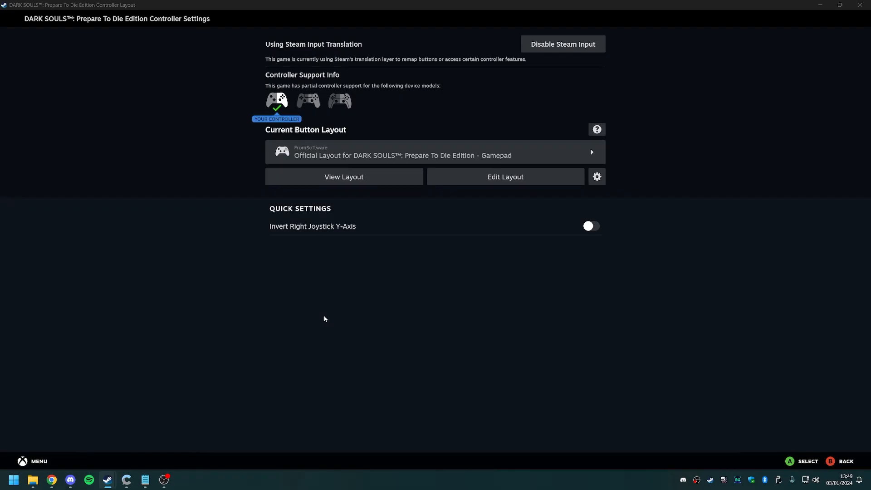
{"action": "mouse_move", "coordinate": [332, 155]}
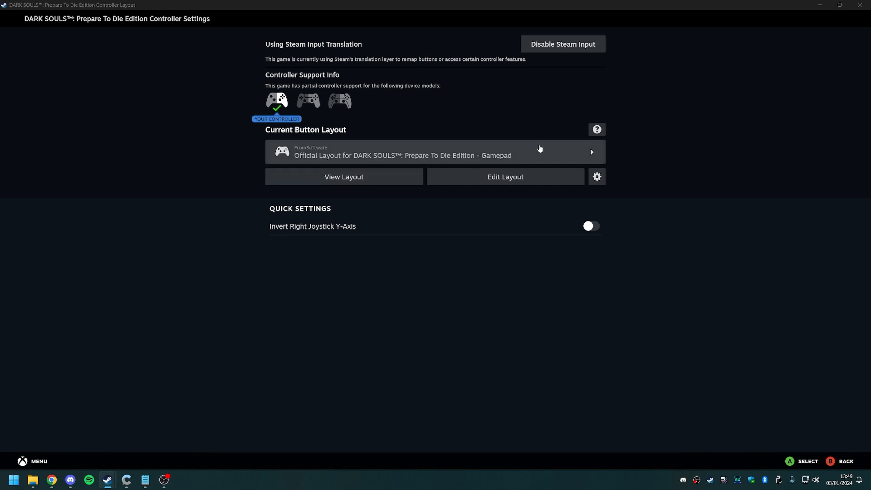
{"action": "mouse_move", "coordinate": [411, 158]}
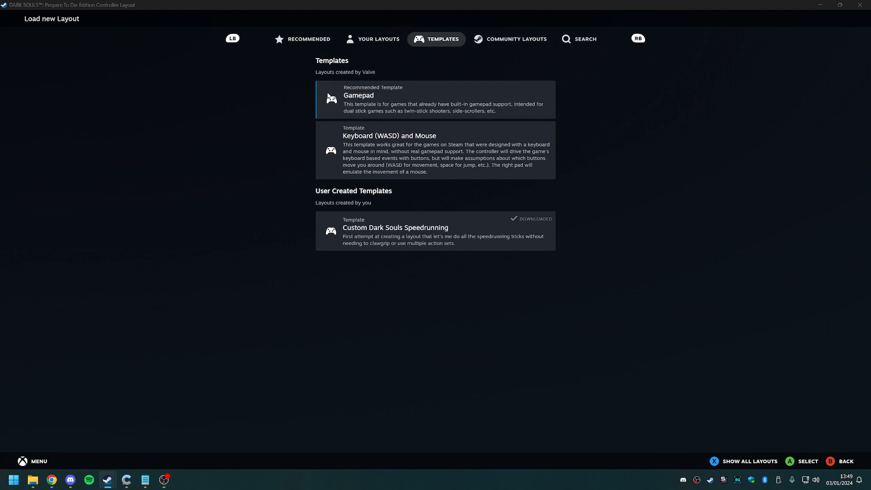
{"action": "mouse_move", "coordinate": [378, 96]}
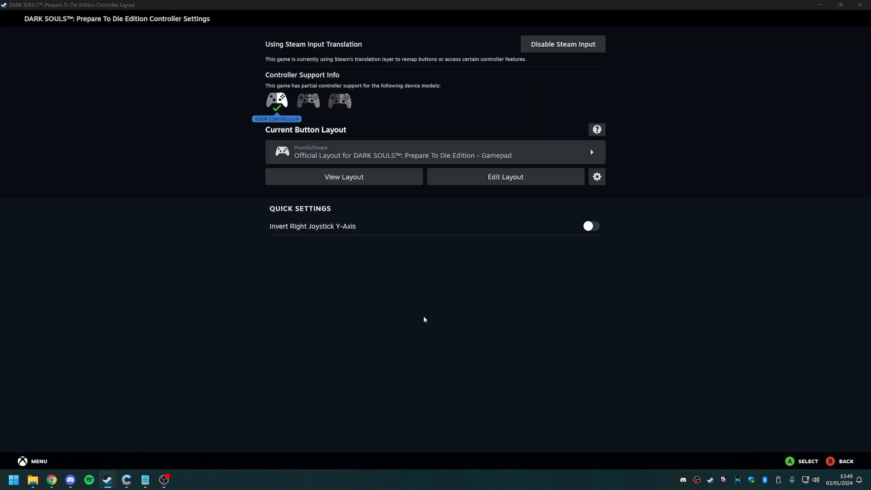
{"action": "mouse_move", "coordinate": [509, 196]}
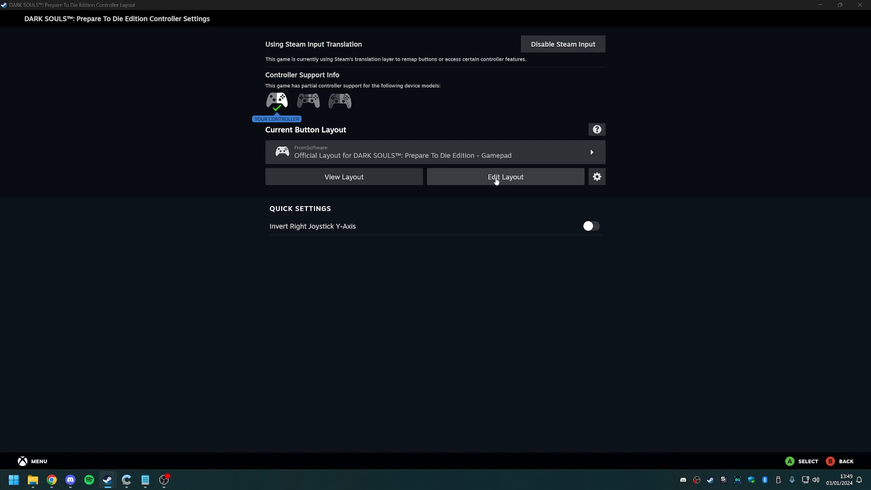
- Start editing the official Dark Souls layout and return to the face button bindings
{"action": "left_click", "coordinate": [505, 176]}
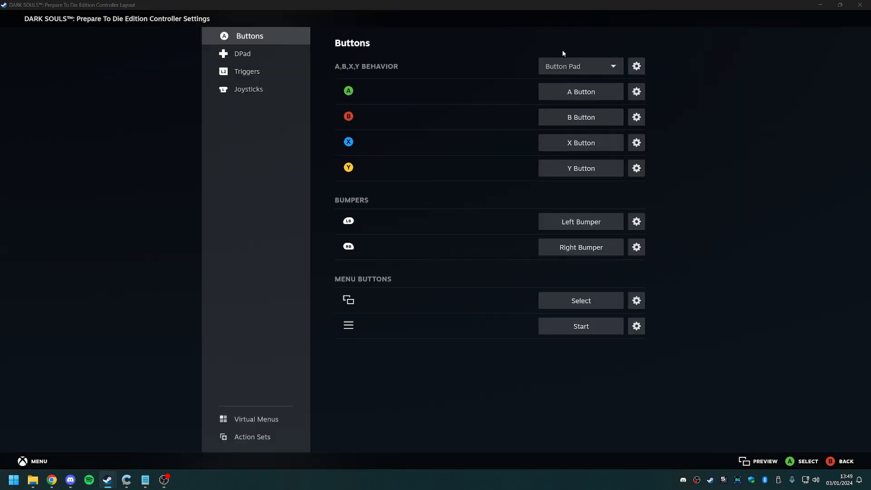
{"action": "mouse_move", "coordinate": [383, 96]}
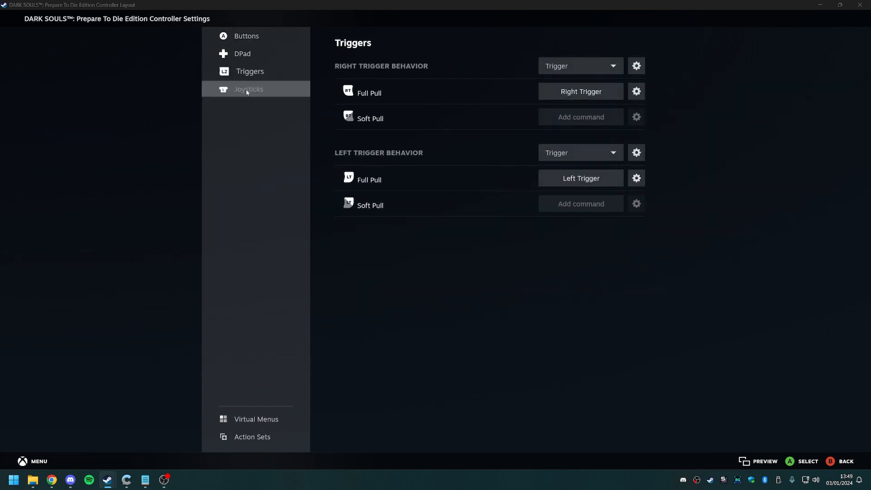
{"action": "left_click", "coordinate": [250, 36]}
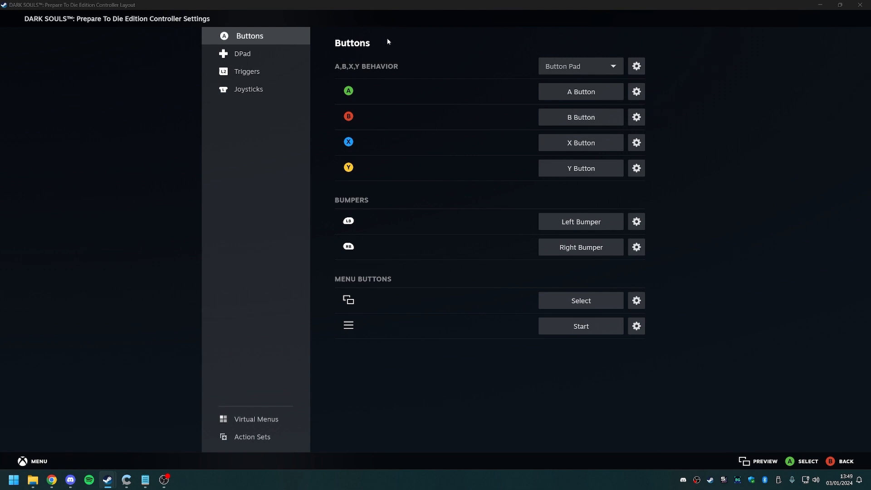
{"action": "mouse_move", "coordinate": [528, 403]}
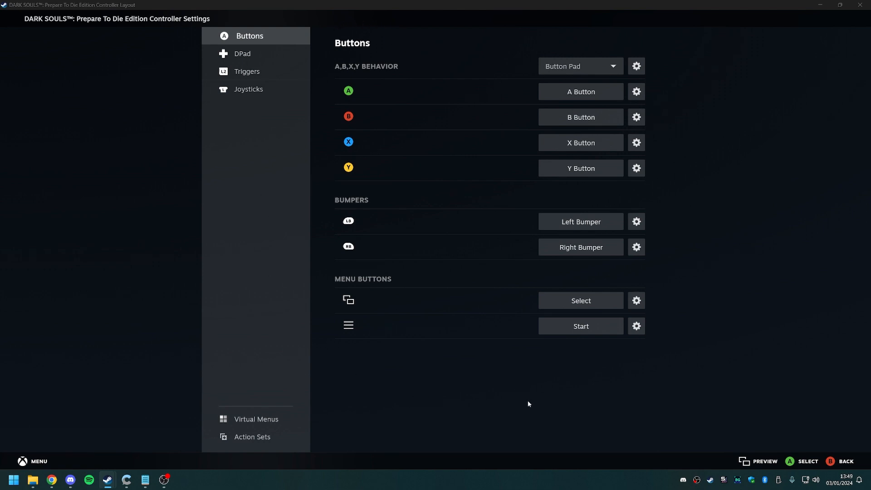
{"action": "mouse_move", "coordinate": [658, 108]}
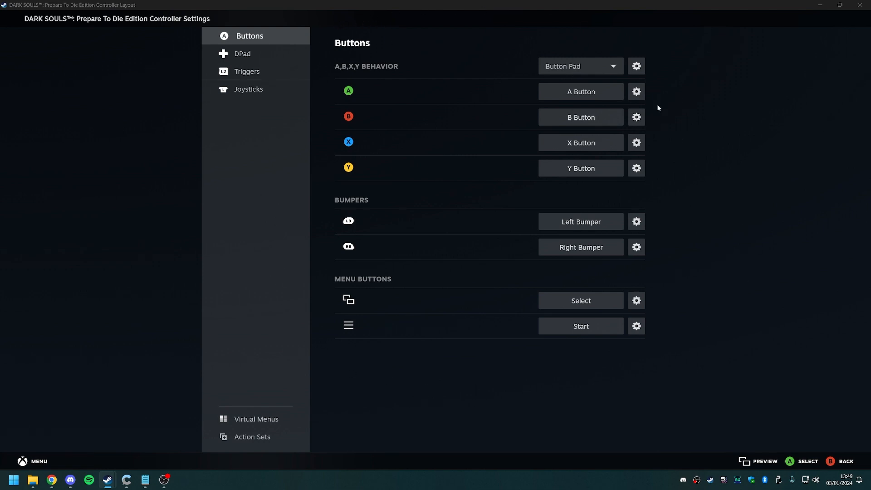
{"action": "mouse_move", "coordinate": [496, 107]}
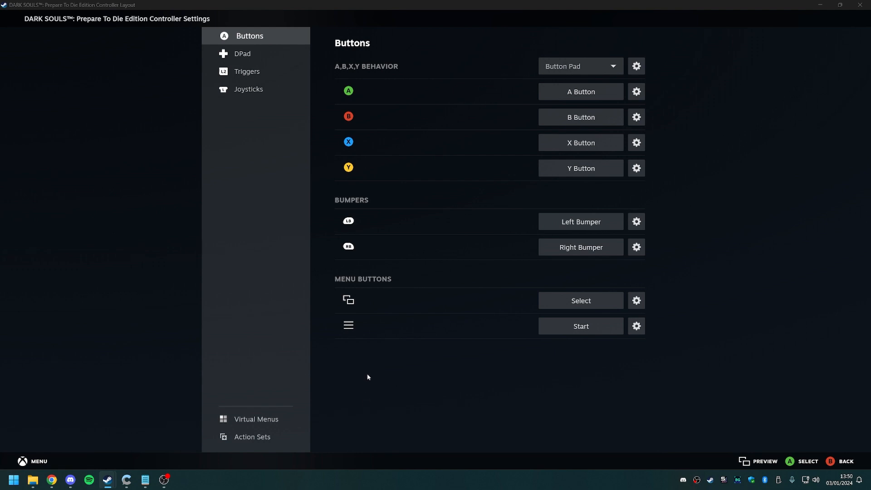
- Open the Action Sets list, which contains only the Default set
{"action": "left_click", "coordinate": [252, 437]}
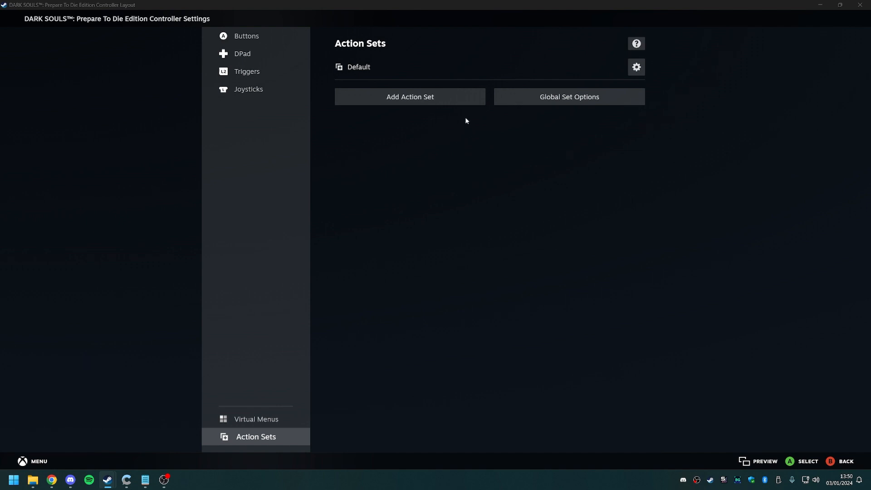
{"action": "mouse_move", "coordinate": [347, 125]}
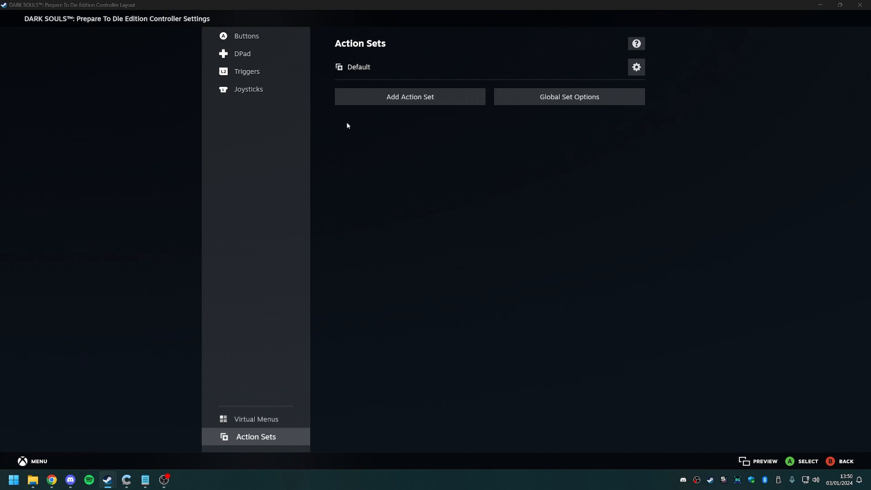
{"action": "mouse_move", "coordinate": [334, 119]}
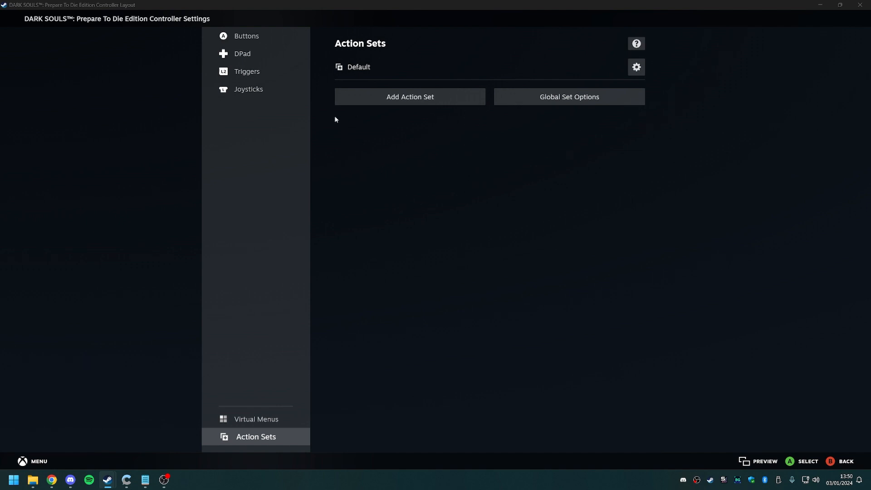
{"action": "mouse_move", "coordinate": [367, 127]}
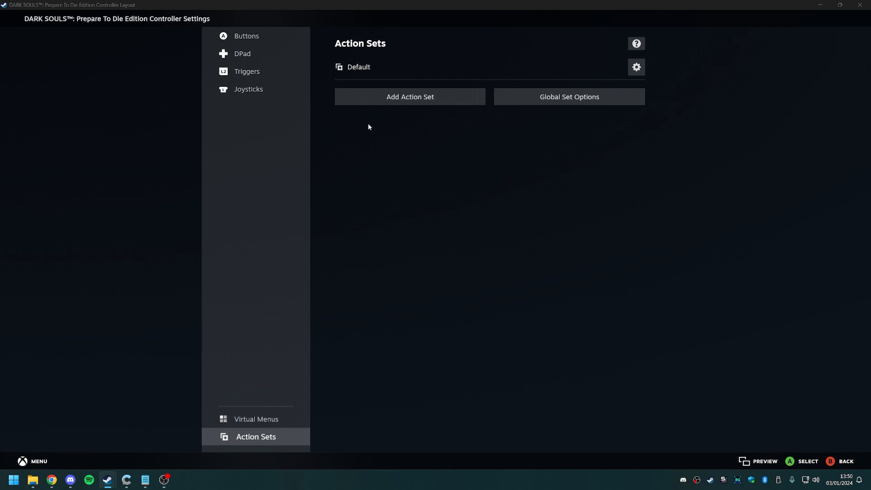
{"action": "mouse_move", "coordinate": [410, 124]}
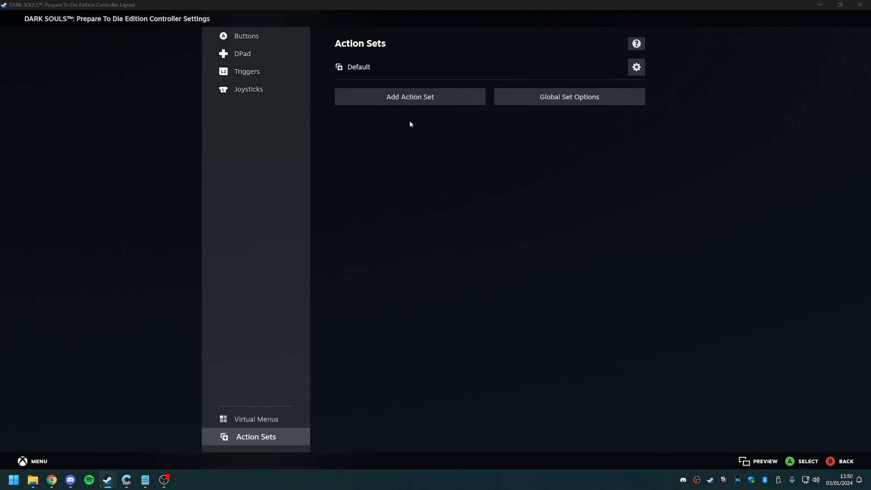
{"action": "mouse_move", "coordinate": [236, 440]}
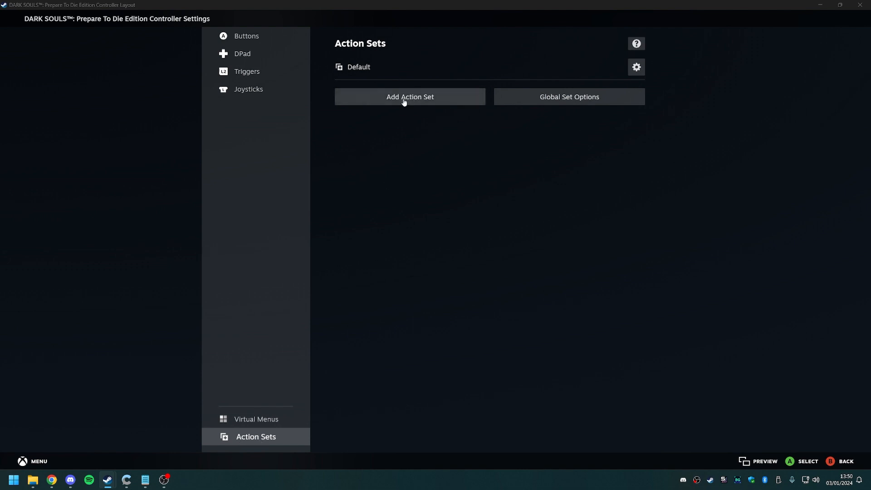
- Add an action set named 'Prompt Swap' that copies no existing set's layout
{"action": "left_click", "coordinate": [409, 97]}
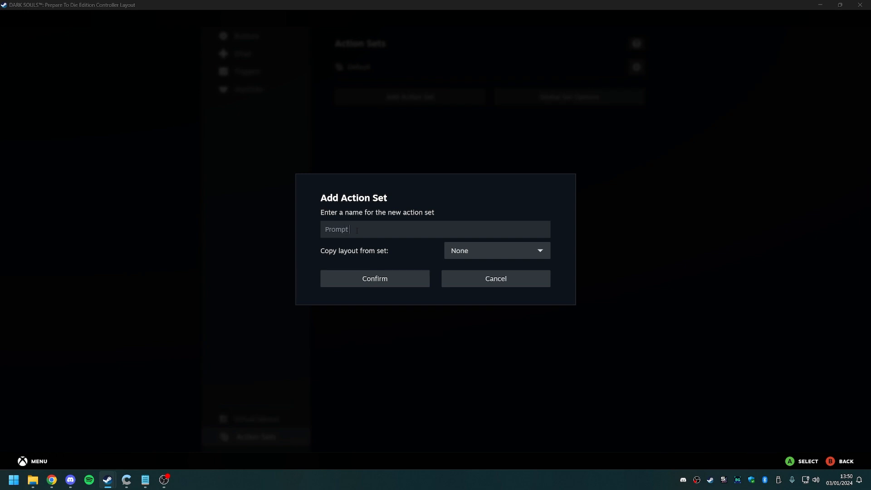
{"action": "type", "text": "Swap"}
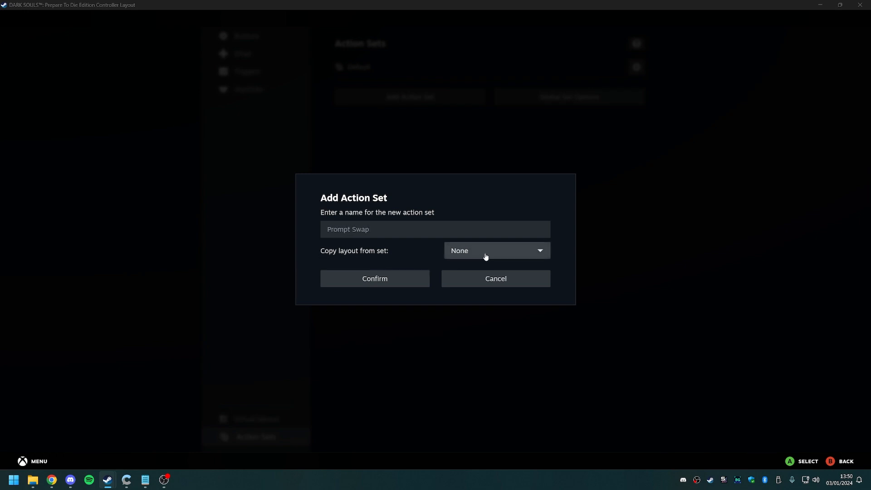
{"action": "left_click", "coordinate": [494, 250]}
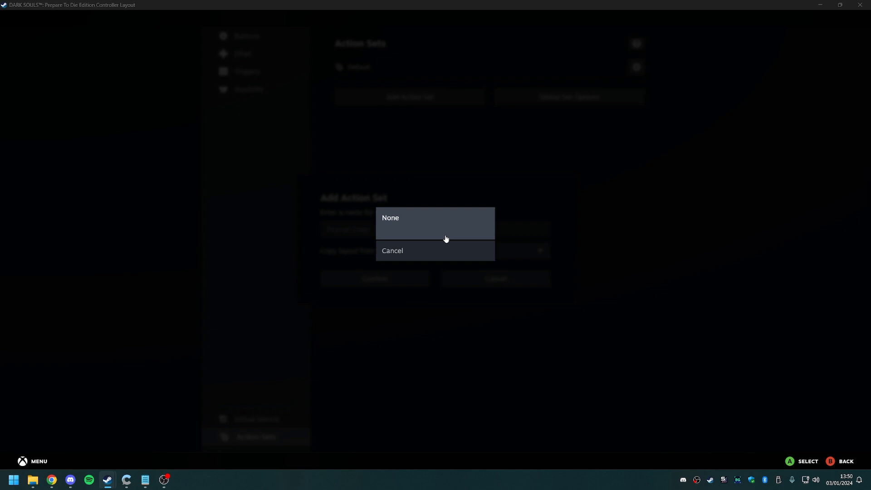
{"action": "mouse_move", "coordinate": [403, 234]}
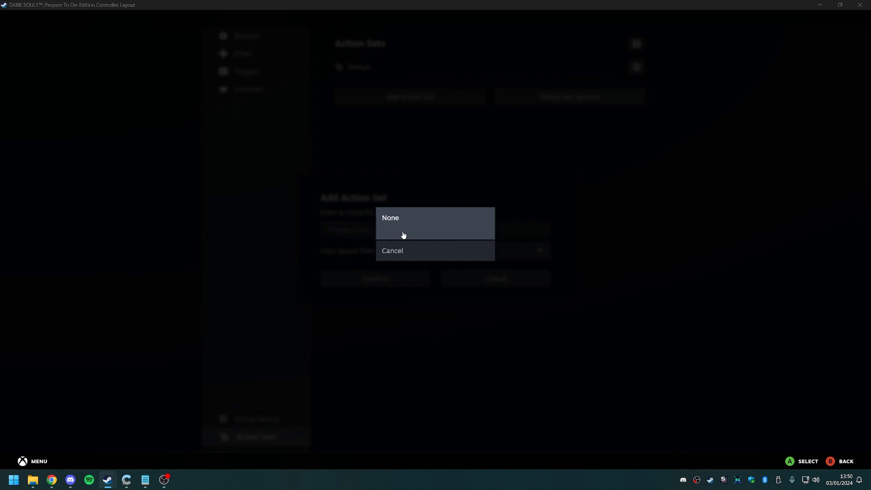
{"action": "mouse_move", "coordinate": [382, 240]}
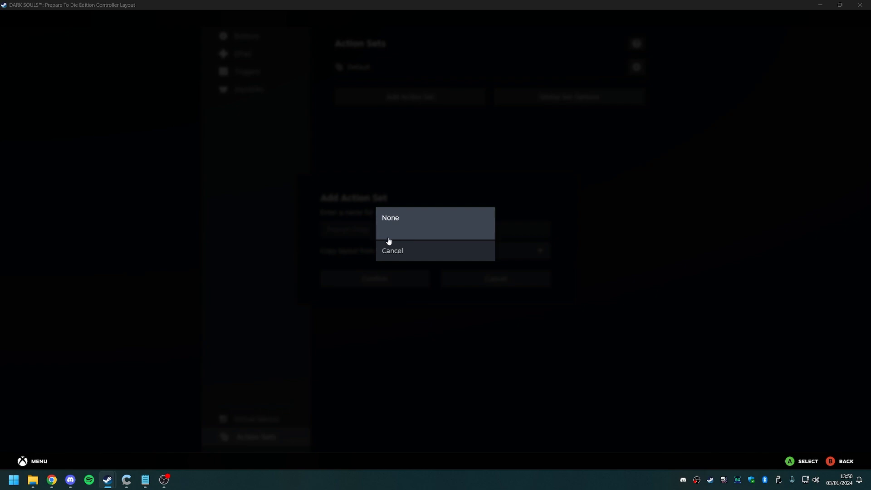
{"action": "left_click", "coordinate": [391, 218]}
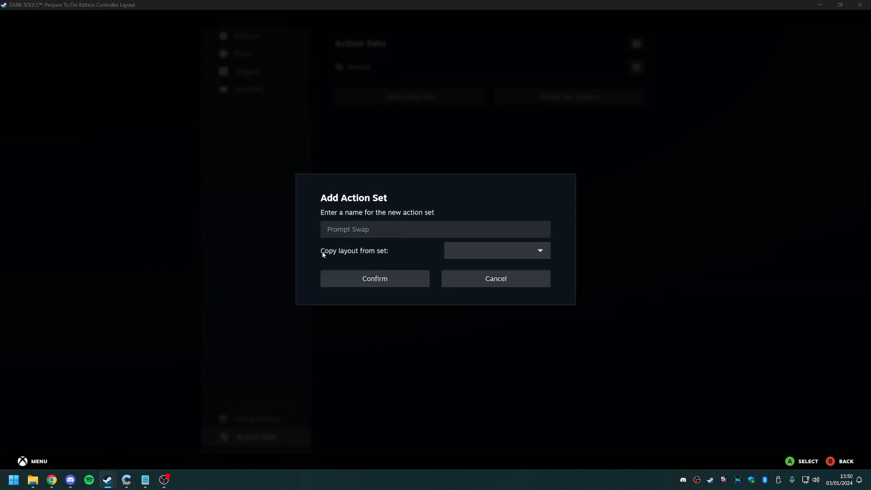
{"action": "mouse_move", "coordinate": [374, 280]}
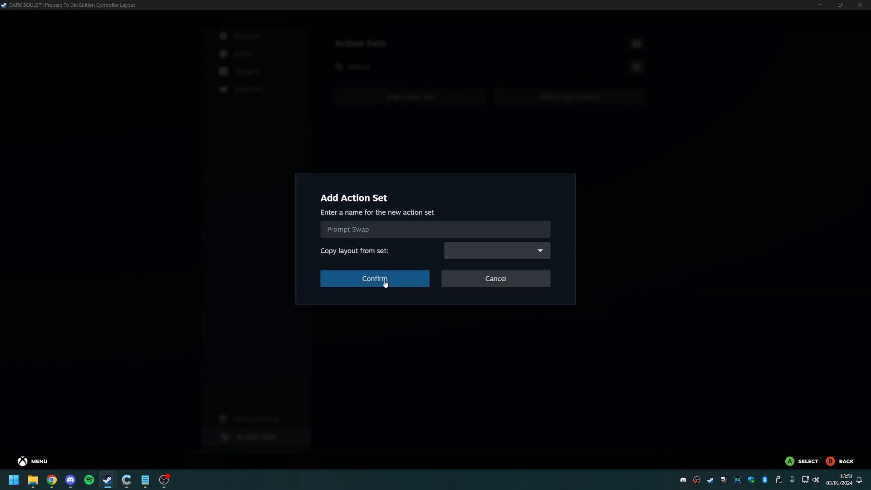
{"action": "left_click", "coordinate": [374, 278]}
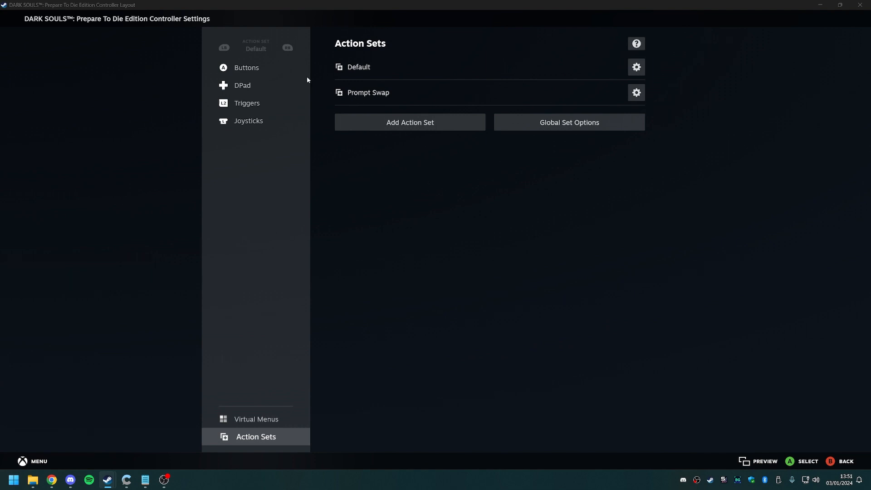
- Show button bindings and switch the active action set from Default to Prompt Swap
{"action": "left_click", "coordinate": [247, 67]}
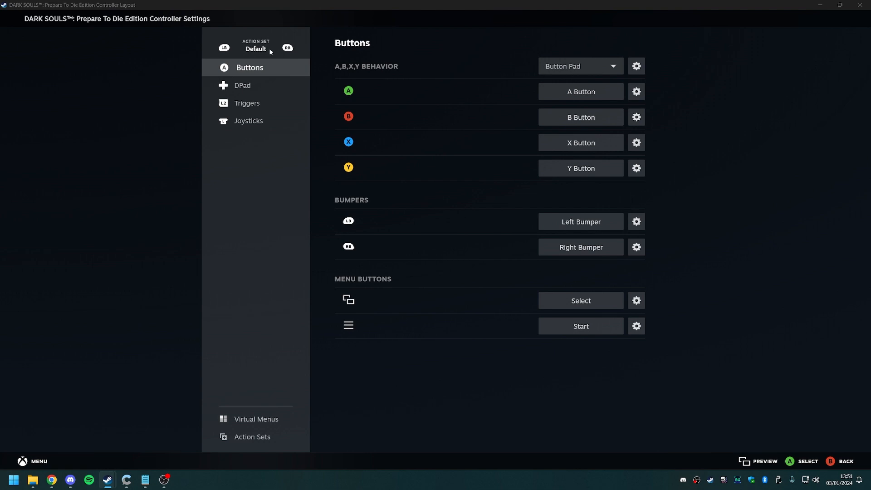
{"action": "left_click", "coordinate": [287, 47]}
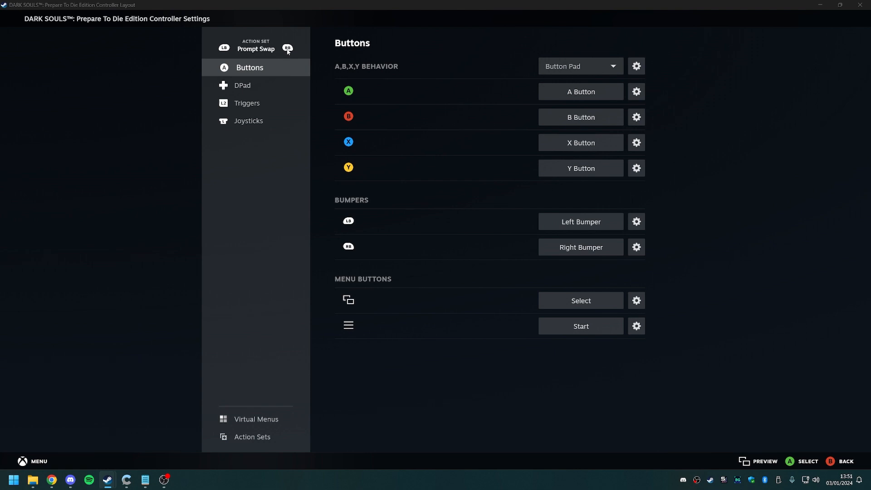
{"action": "mouse_move", "coordinate": [584, 71]}
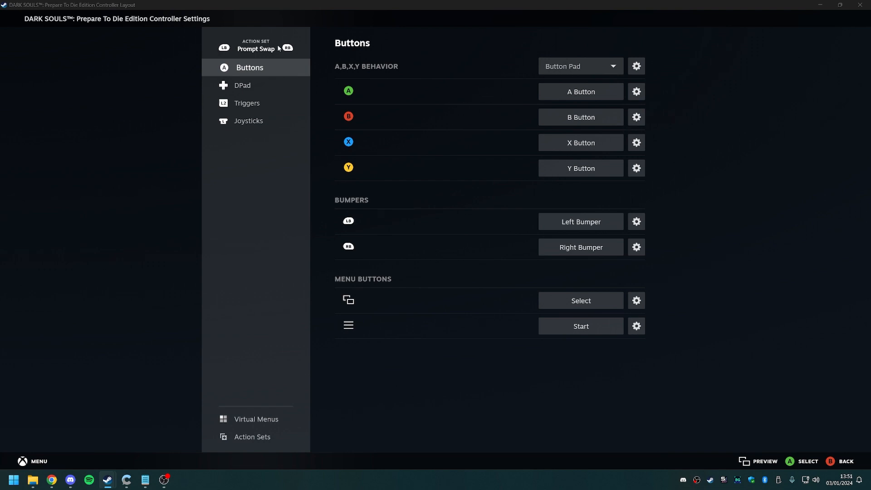
{"action": "mouse_move", "coordinate": [246, 90]}
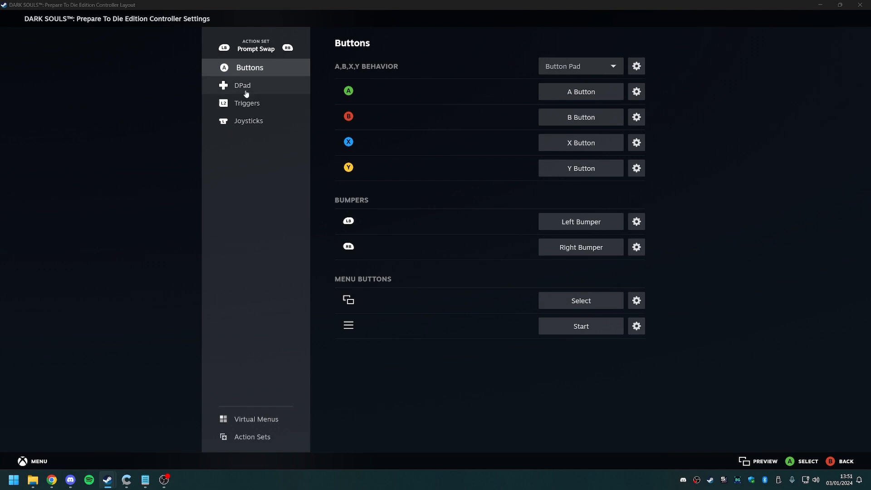
{"action": "mouse_move", "coordinate": [273, 31]}
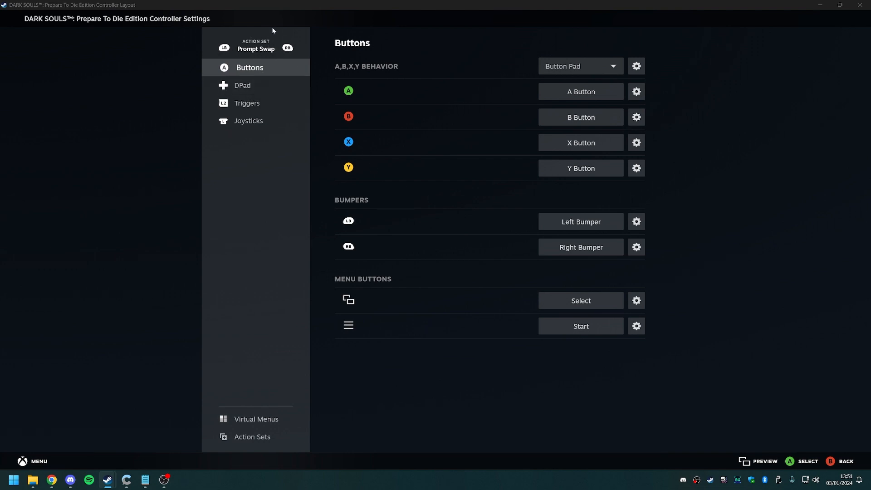
{"action": "mouse_move", "coordinate": [242, 51]}
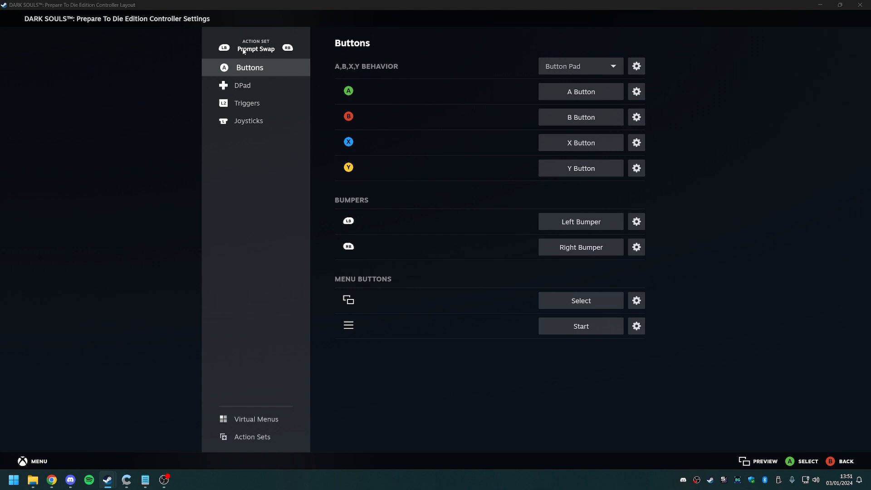
{"action": "mouse_move", "coordinate": [579, 143]}
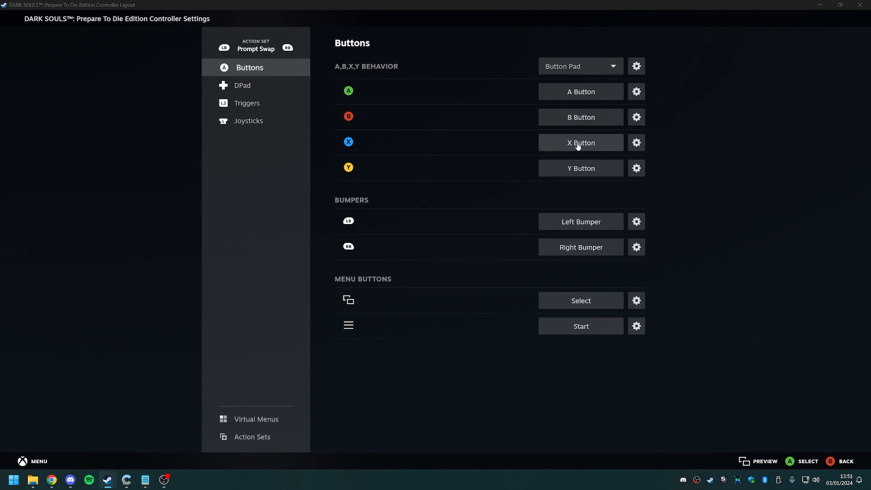
- Bind the X button to Left Mouse Click in the Prompt Swap set
{"action": "left_click", "coordinate": [580, 143]}
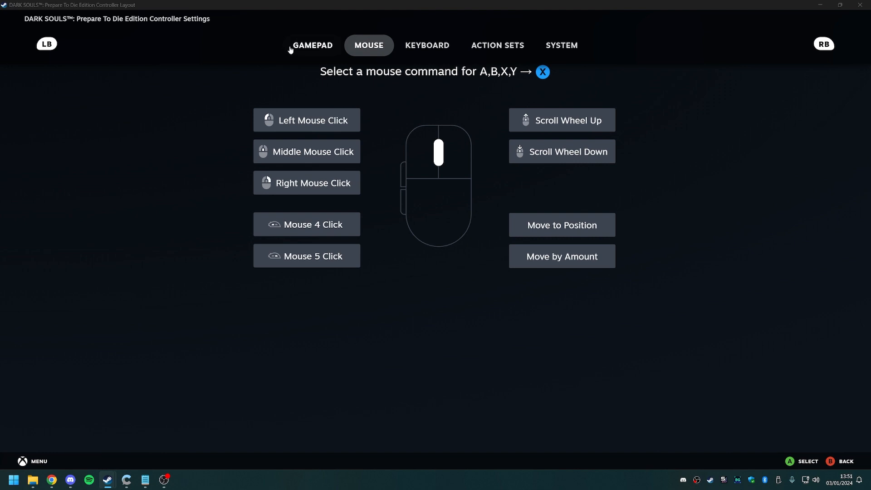
{"action": "mouse_move", "coordinate": [294, 127]}
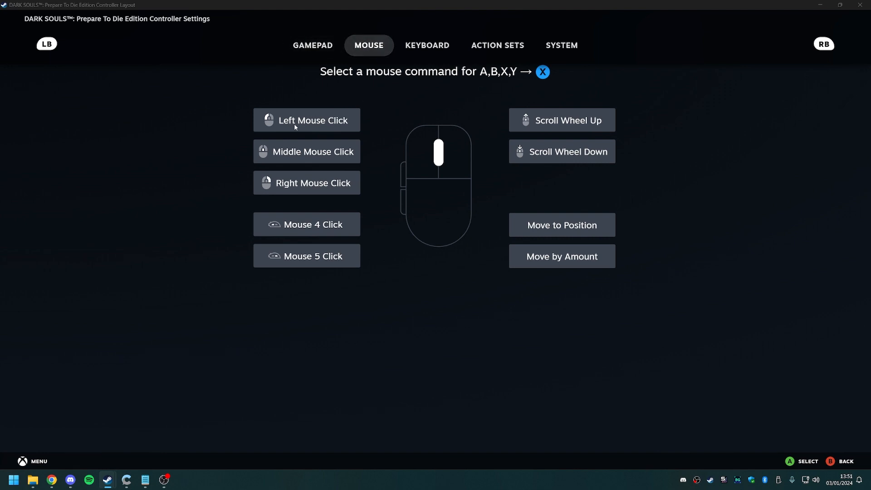
{"action": "left_click", "coordinate": [312, 120]}
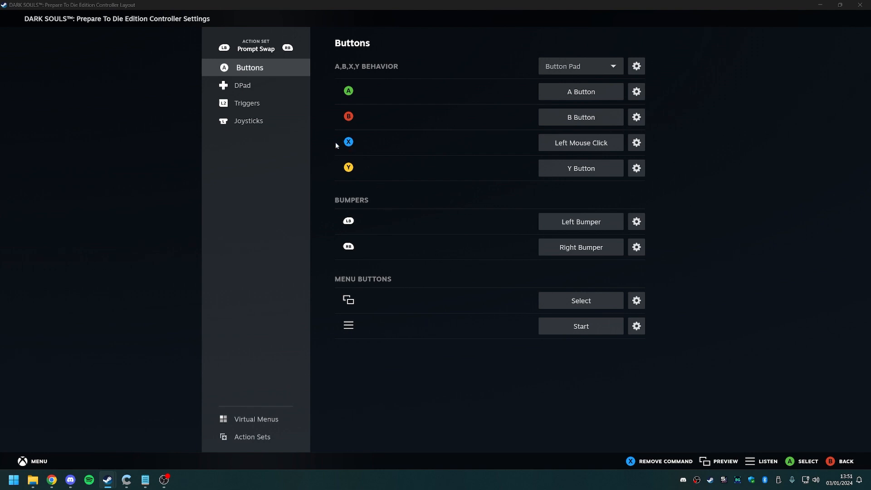
{"action": "mouse_move", "coordinate": [592, 156]}
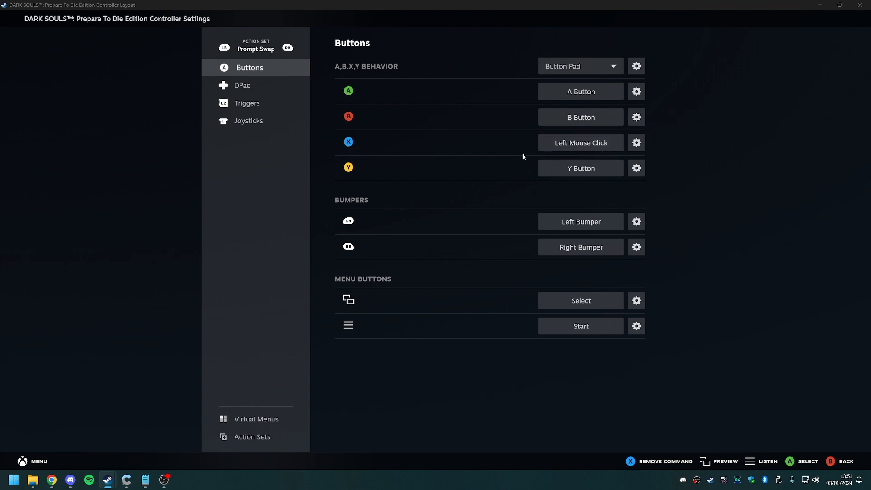
{"action": "mouse_move", "coordinate": [569, 156]}
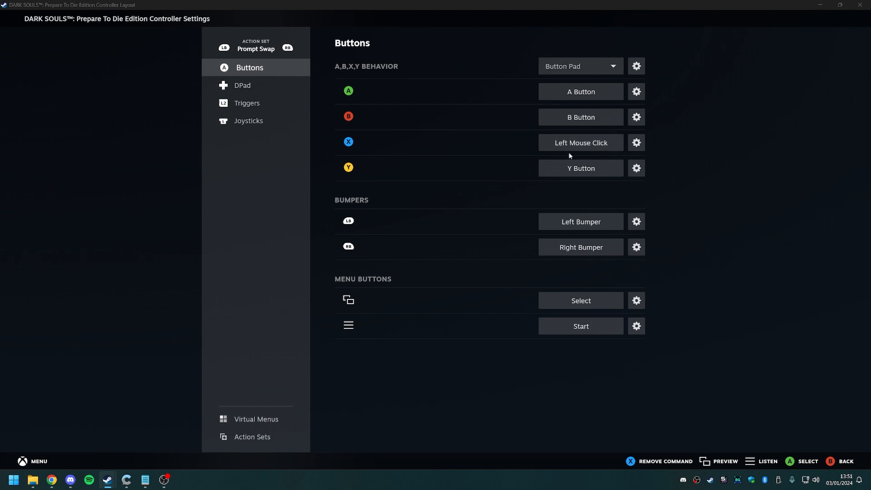
{"action": "mouse_move", "coordinate": [577, 161]}
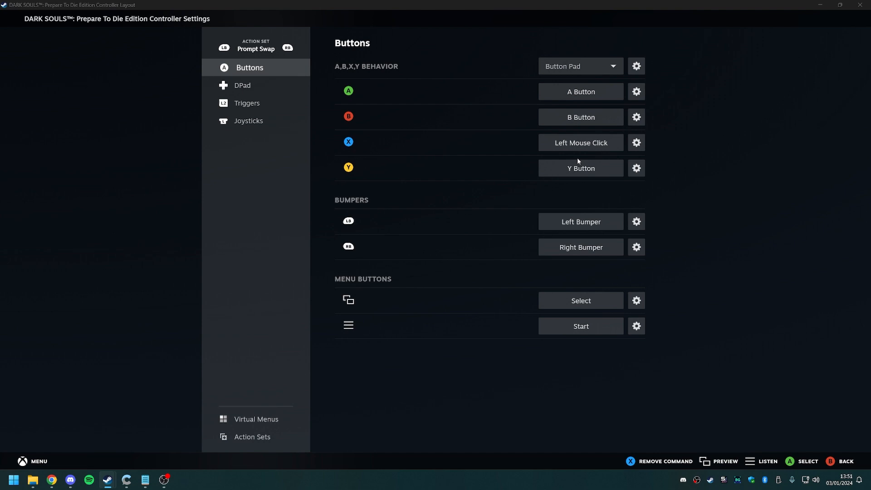
{"action": "mouse_move", "coordinate": [509, 194]}
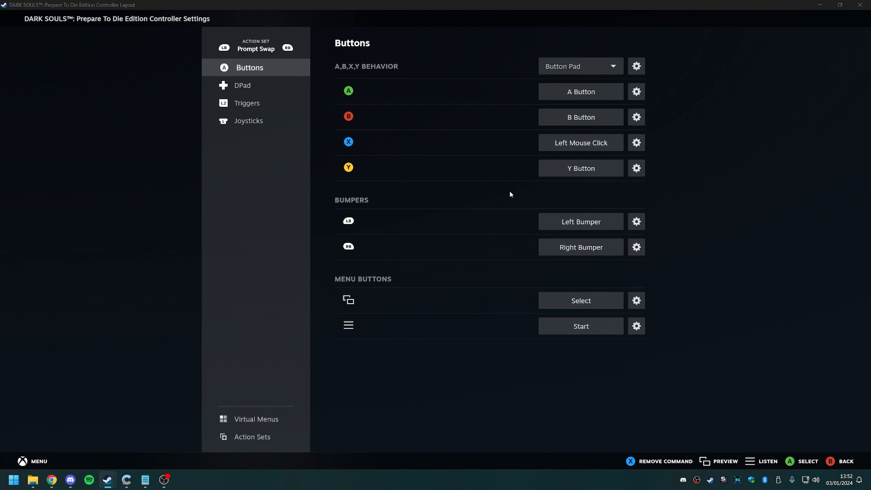
{"action": "mouse_move", "coordinate": [545, 198]}
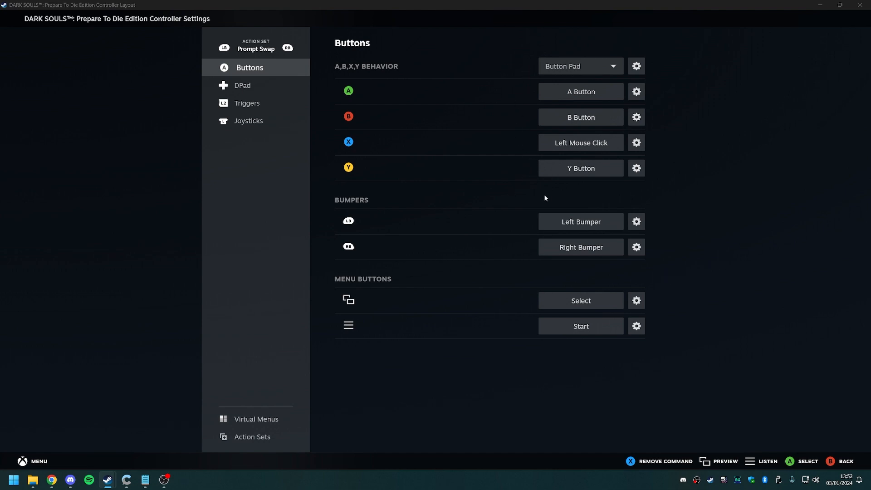
{"action": "mouse_move", "coordinate": [507, 205]}
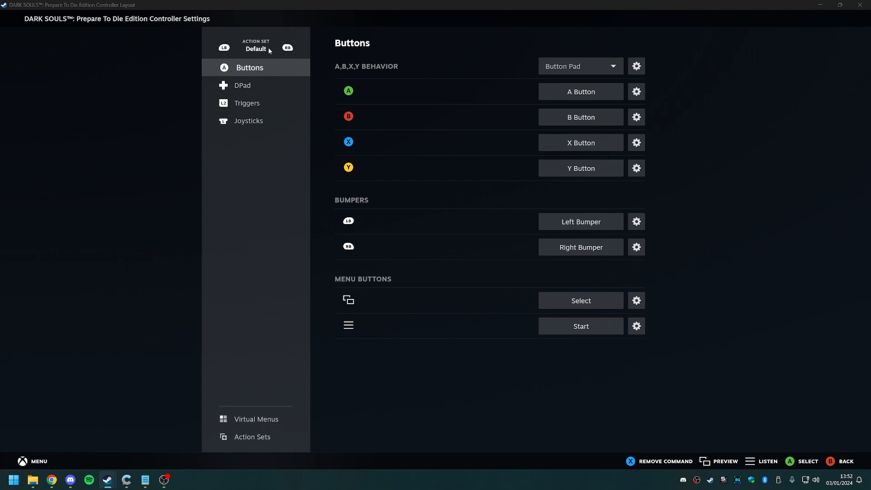
{"action": "mouse_move", "coordinate": [271, 268]}
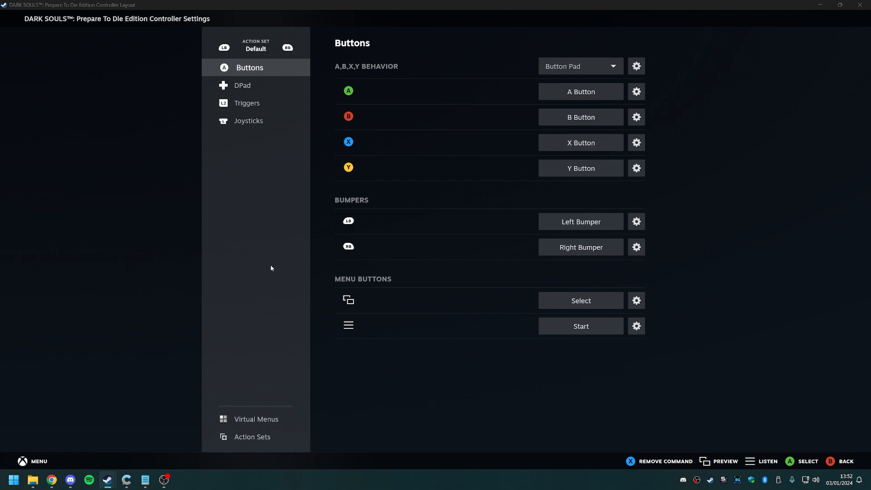
{"action": "mouse_move", "coordinate": [391, 300]}
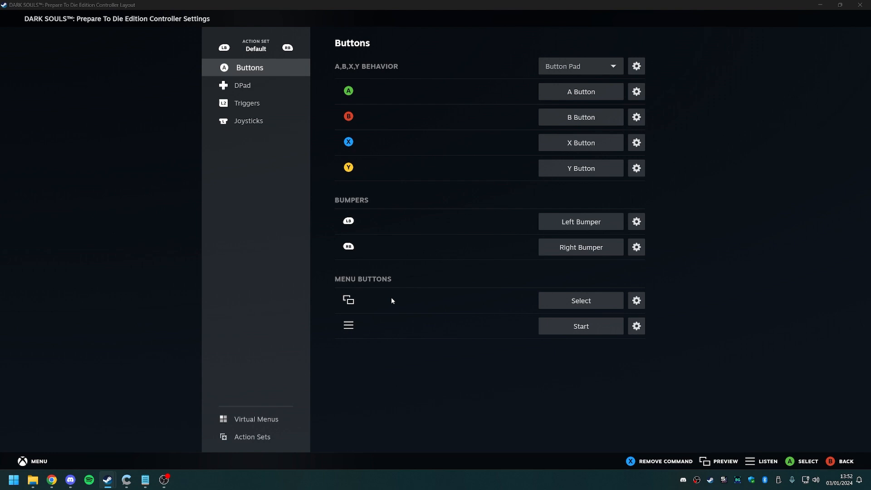
{"action": "mouse_move", "coordinate": [538, 304]}
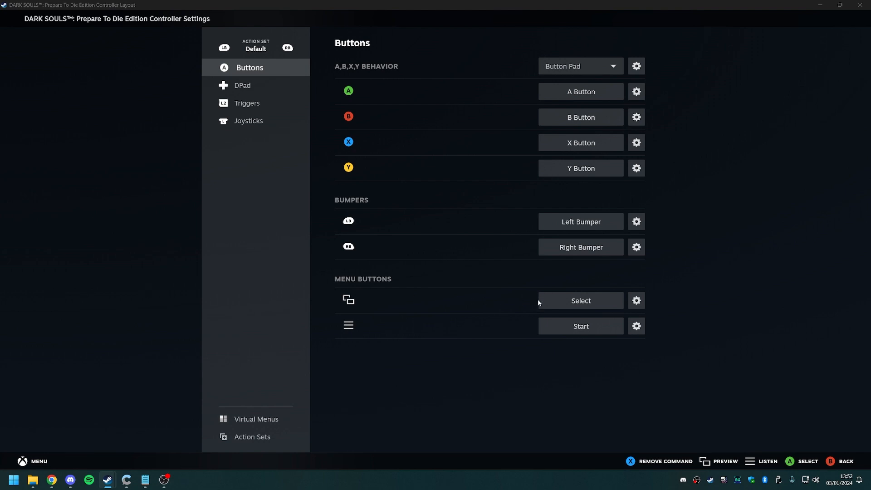
{"action": "mouse_move", "coordinate": [342, 295]}
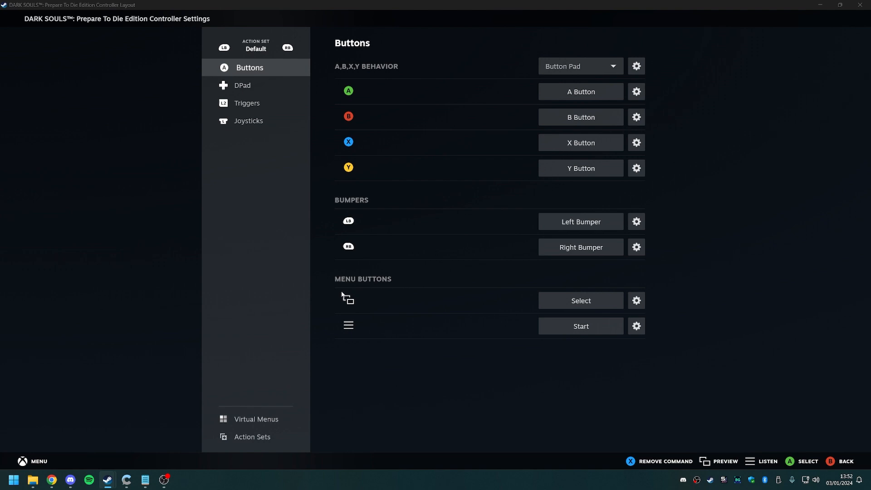
{"action": "mouse_move", "coordinate": [359, 306]}
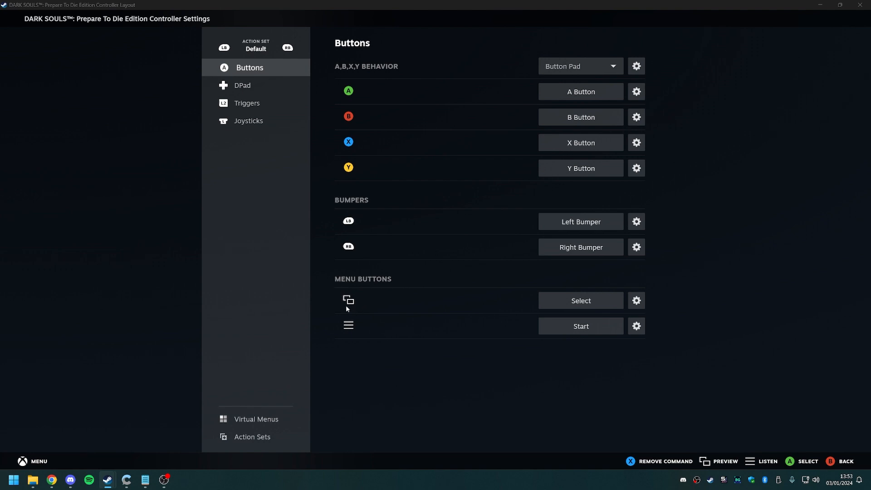
{"action": "mouse_move", "coordinate": [363, 313]}
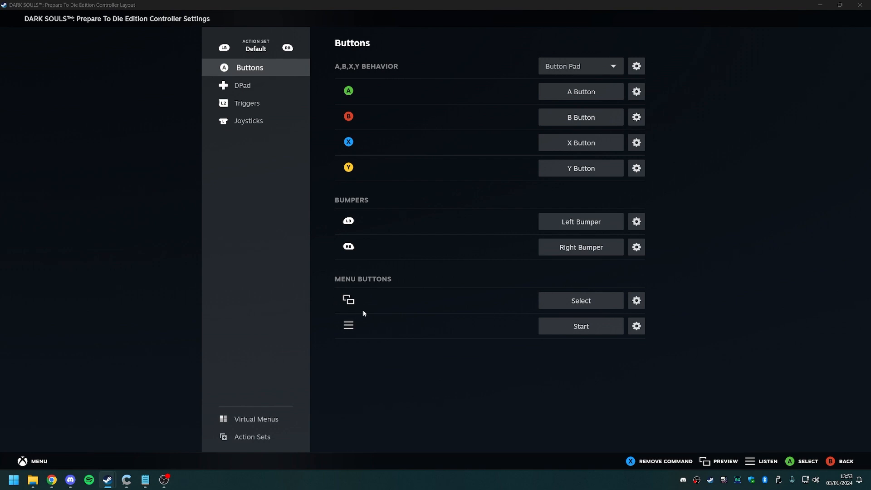
{"action": "mouse_move", "coordinate": [325, 299]}
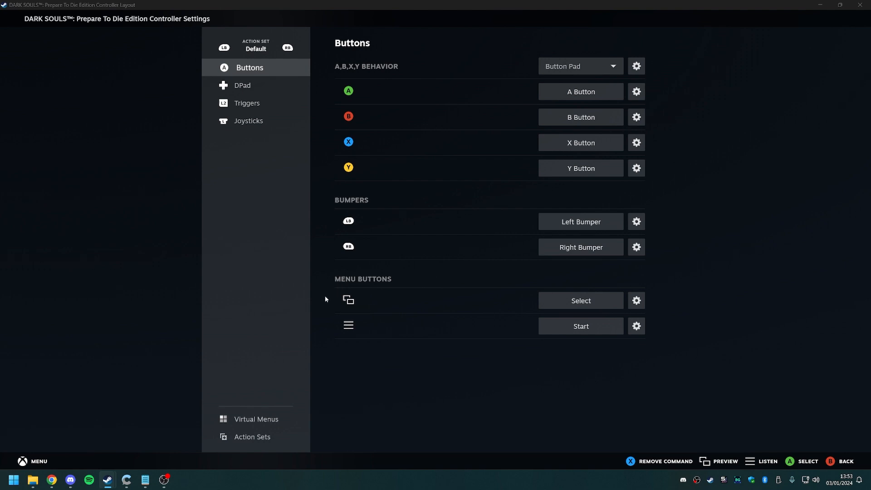
{"action": "mouse_move", "coordinate": [355, 290]}
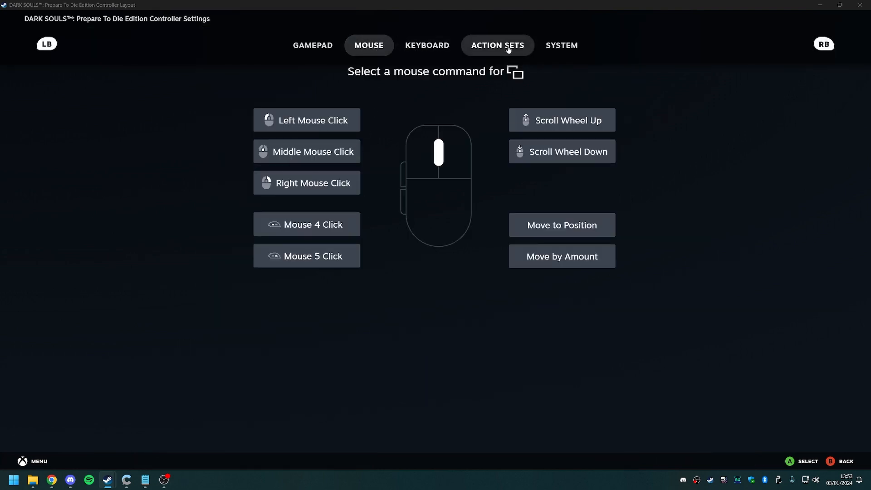
- Bind Select to Change Action Set → Next Action Set and confirm the Default set change
{"action": "left_click", "coordinate": [497, 45]}
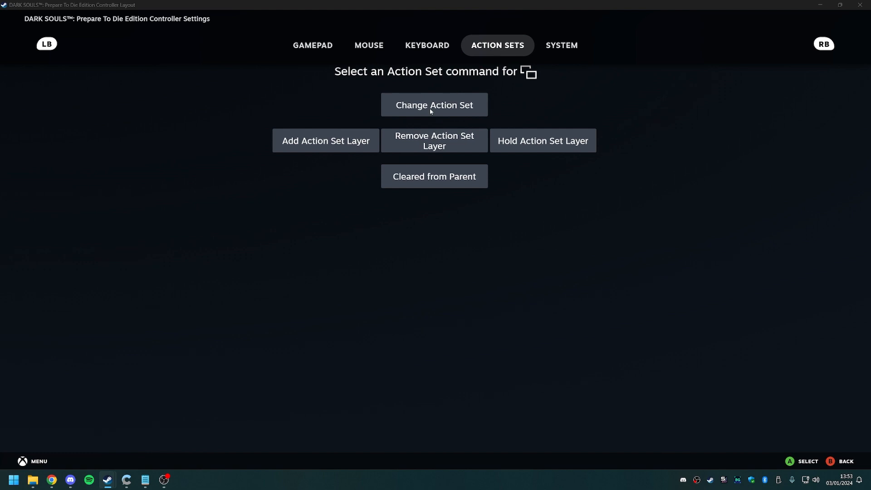
{"action": "left_click", "coordinate": [433, 104]}
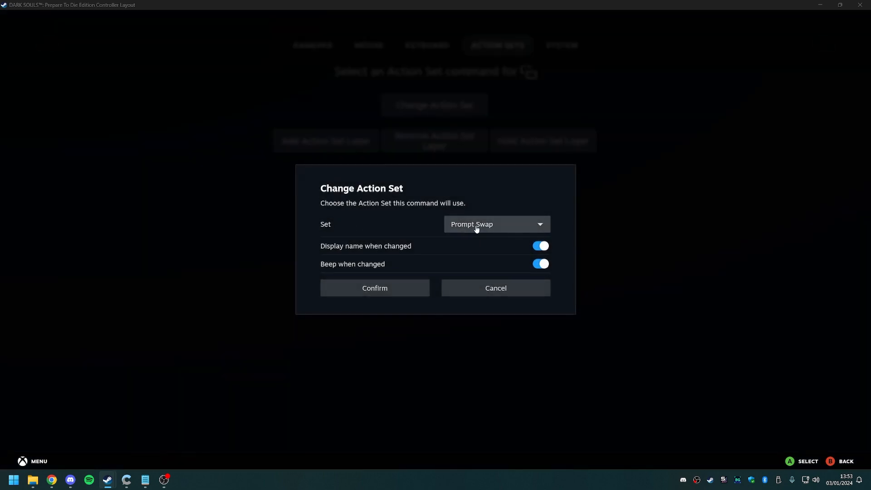
{"action": "left_click", "coordinate": [496, 223]}
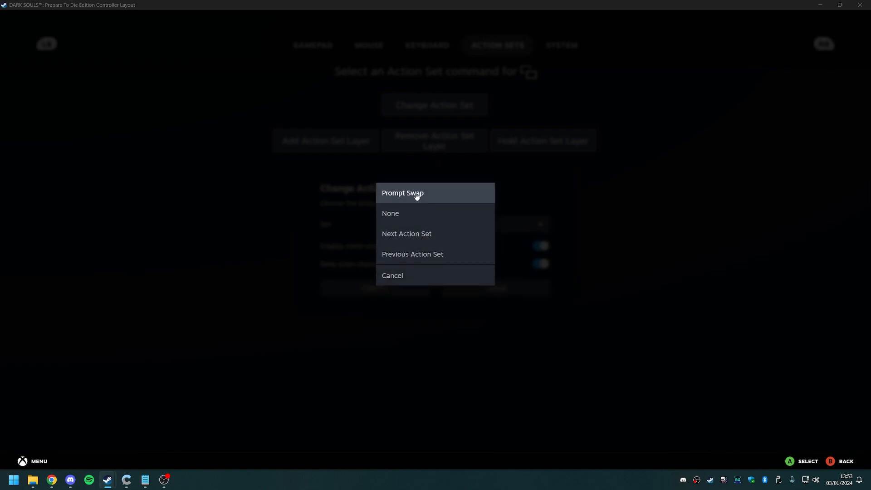
{"action": "mouse_move", "coordinate": [403, 237]}
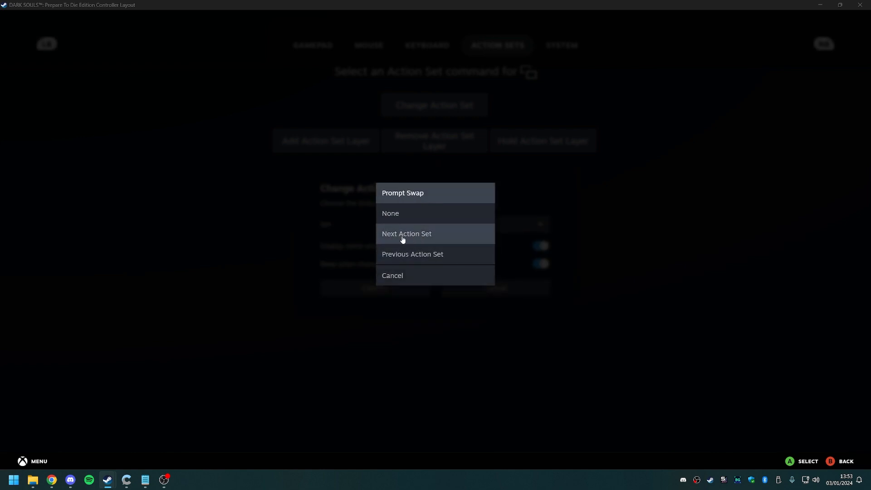
{"action": "left_click", "coordinate": [406, 233]}
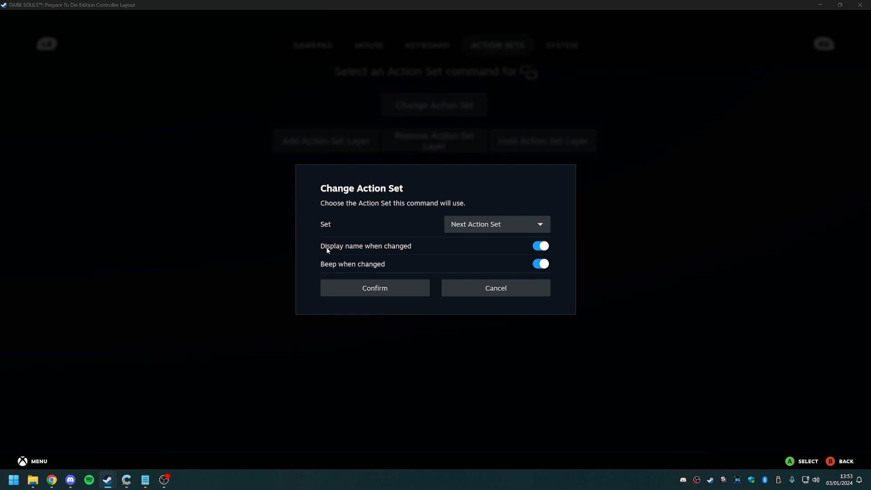
{"action": "mouse_move", "coordinate": [406, 252]}
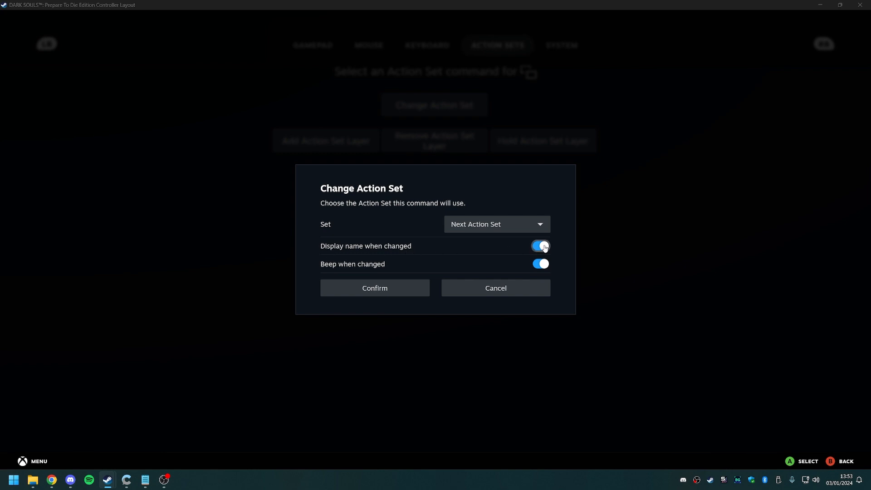
{"action": "mouse_move", "coordinate": [676, 484]}
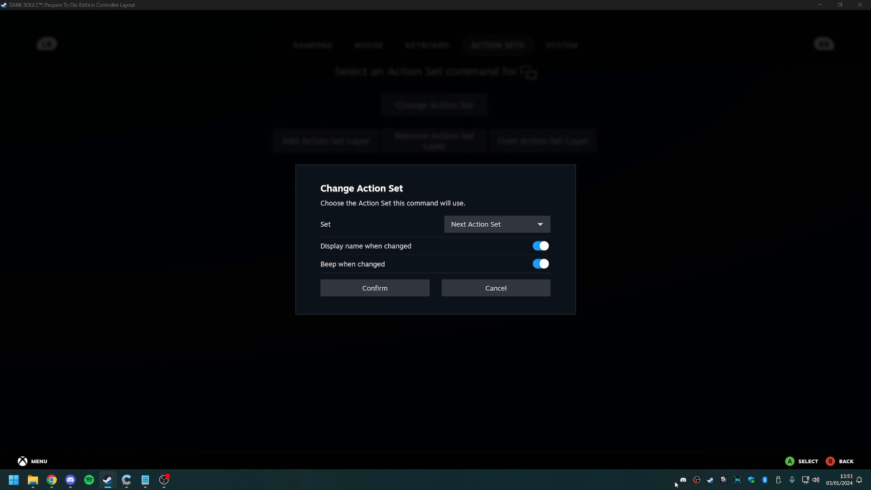
{"action": "mouse_move", "coordinate": [819, 413]}
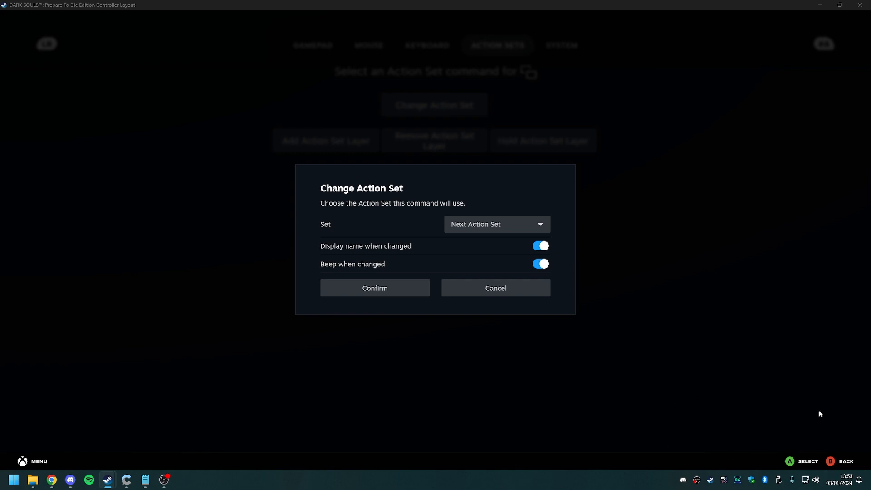
{"action": "mouse_move", "coordinate": [744, 397]}
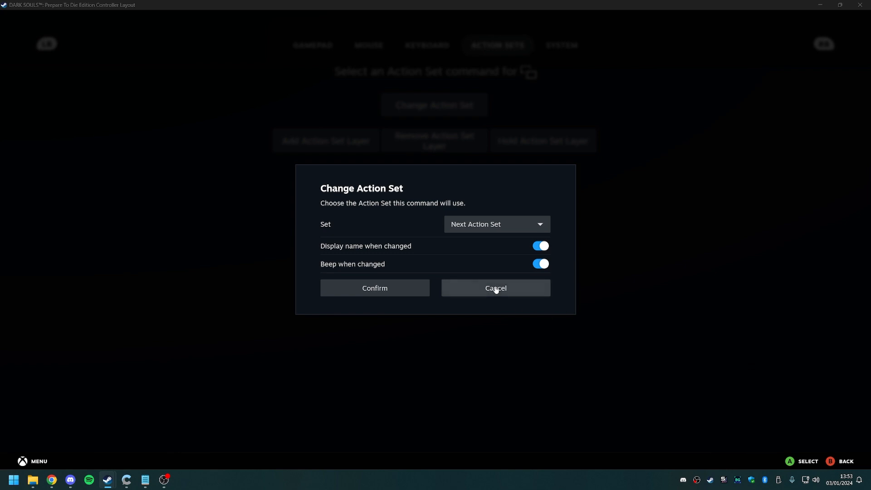
{"action": "left_click", "coordinate": [539, 264]}
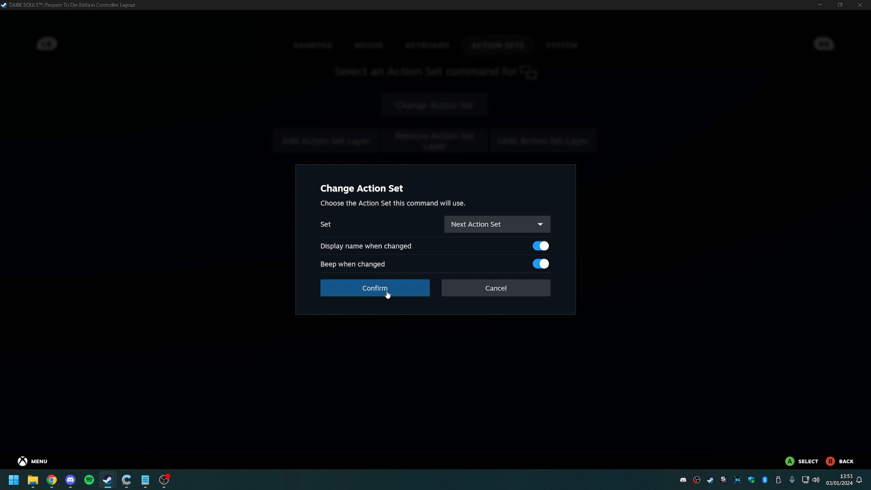
{"action": "left_click", "coordinate": [374, 288]}
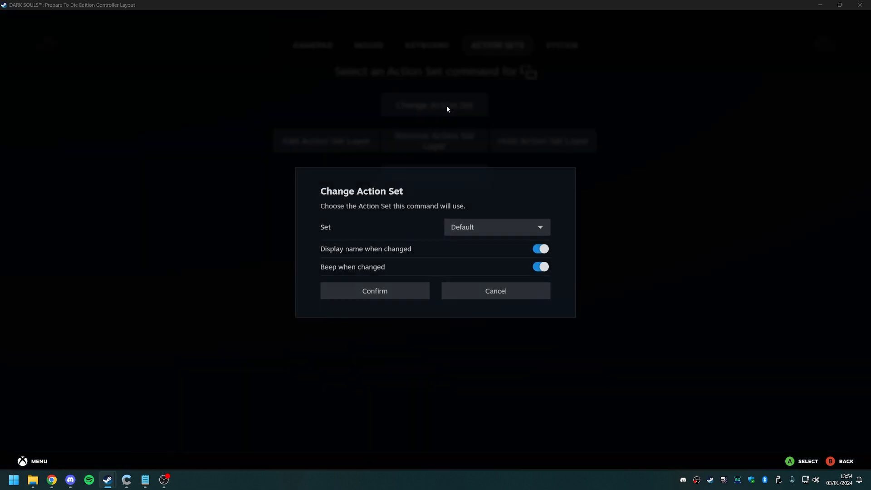
{"action": "left_click", "coordinate": [496, 227]}
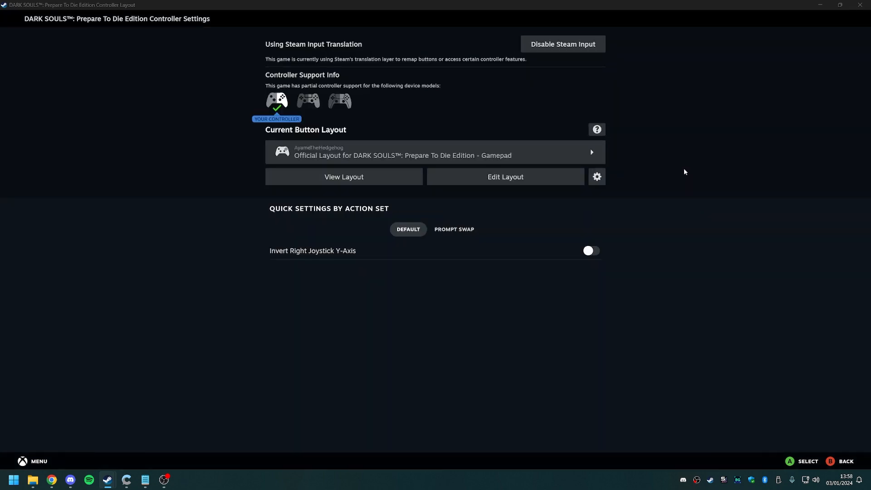
{"action": "mouse_move", "coordinate": [447, 196]}
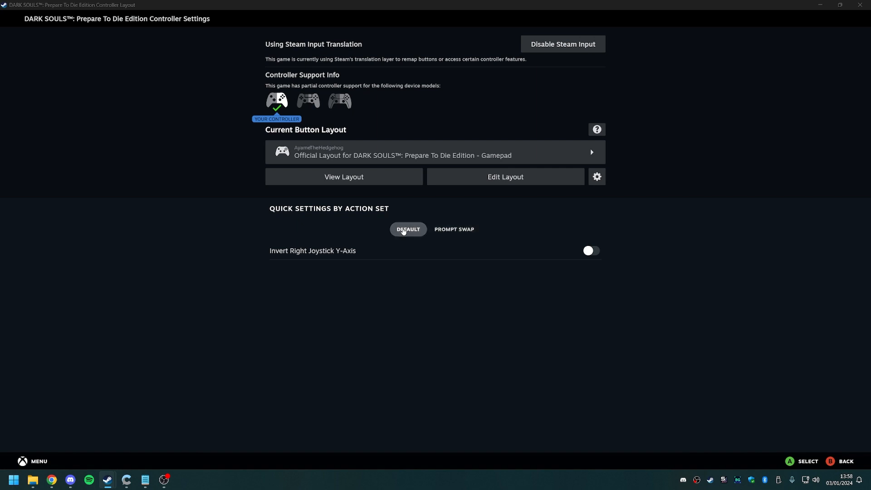
{"action": "mouse_move", "coordinate": [585, 204]}
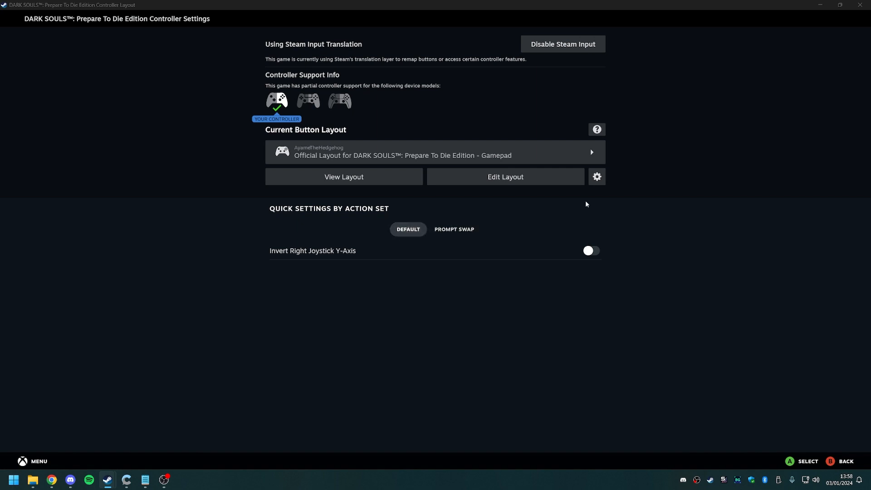
{"action": "mouse_move", "coordinate": [594, 194]}
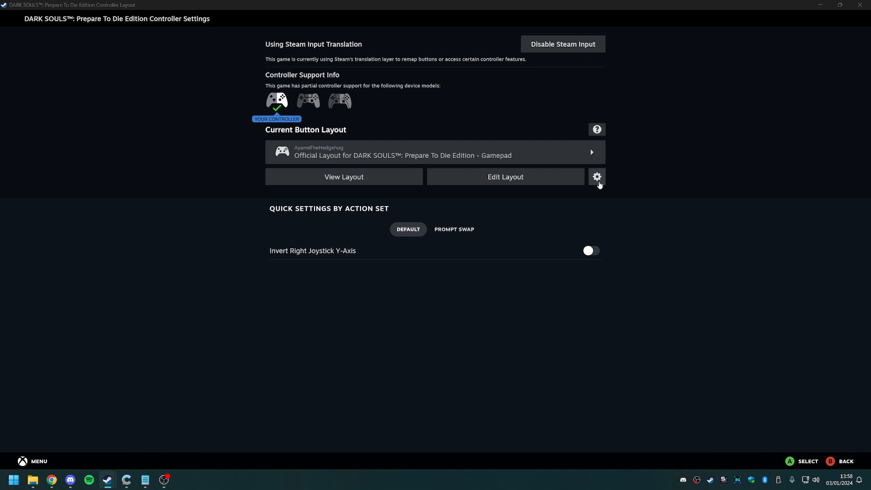
- Export the edited layout as a New Personal Save titled 'Video'
{"action": "left_click", "coordinate": [596, 177]}
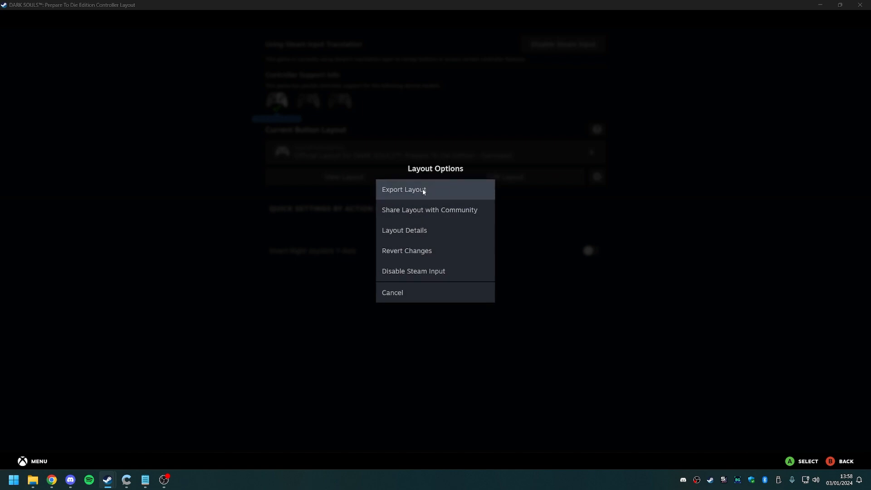
{"action": "left_click", "coordinate": [404, 189]}
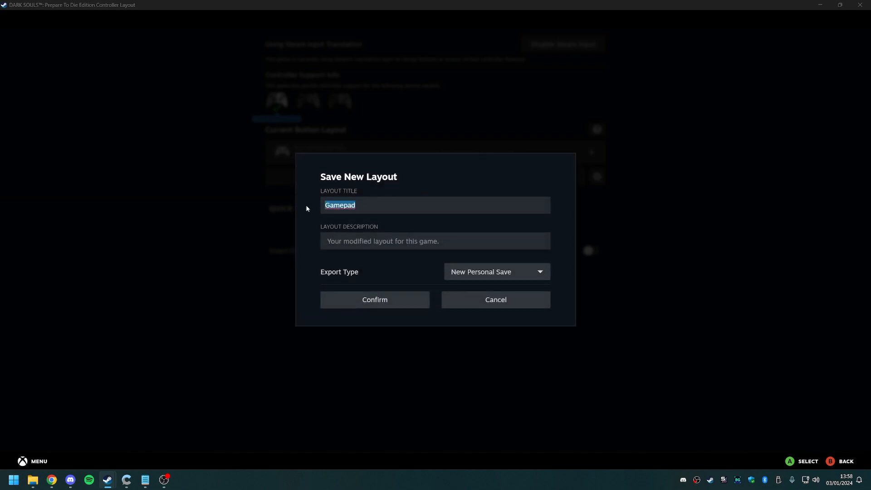
{"action": "type", "text": "Video"}
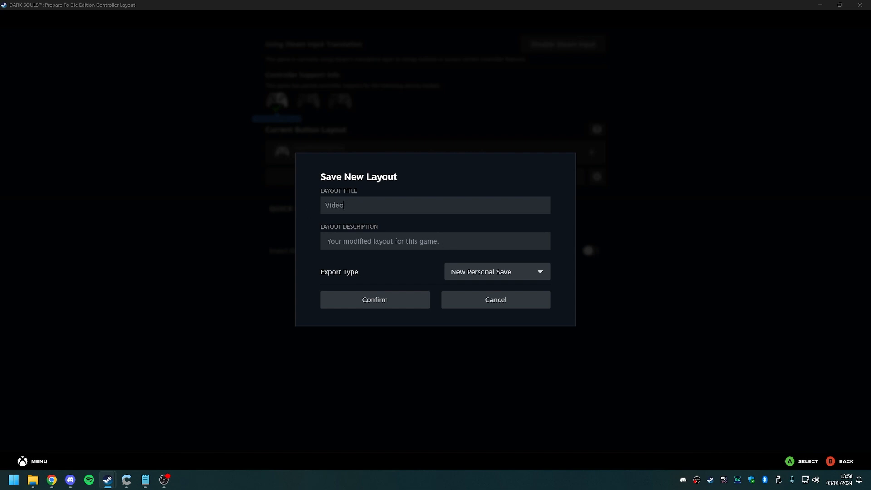
{"action": "mouse_move", "coordinate": [478, 272]}
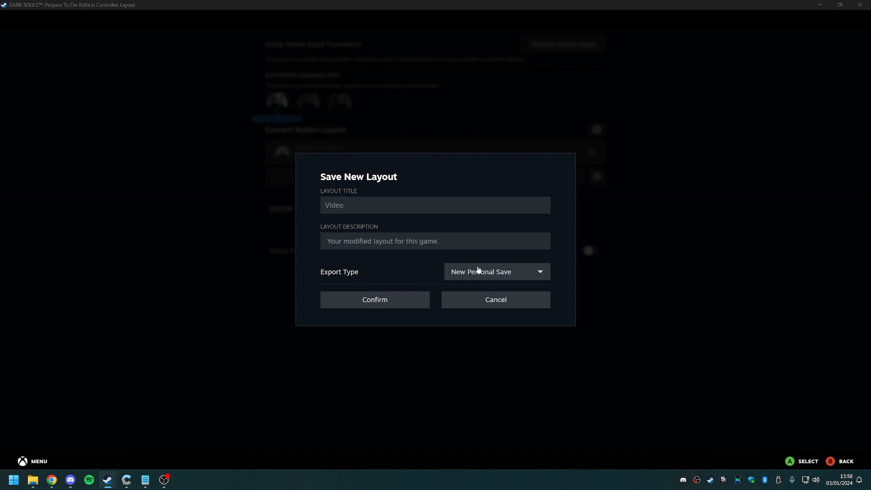
{"action": "mouse_move", "coordinate": [374, 300]}
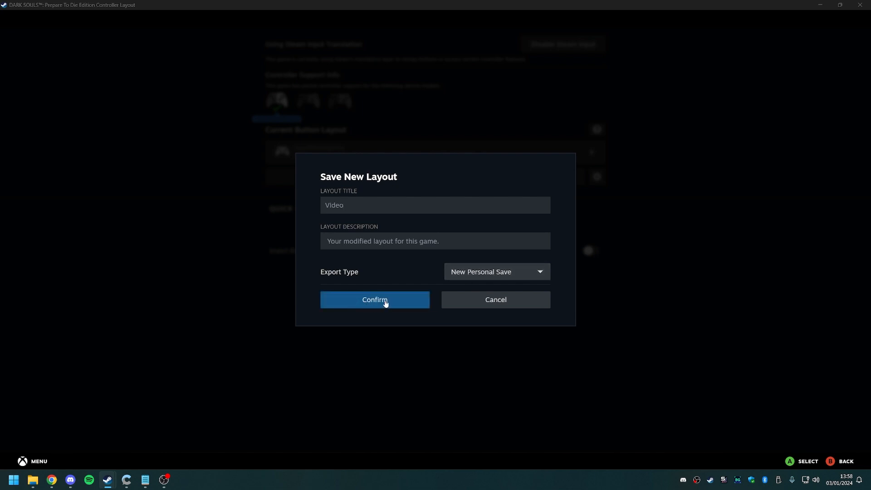
{"action": "left_click", "coordinate": [375, 300]}
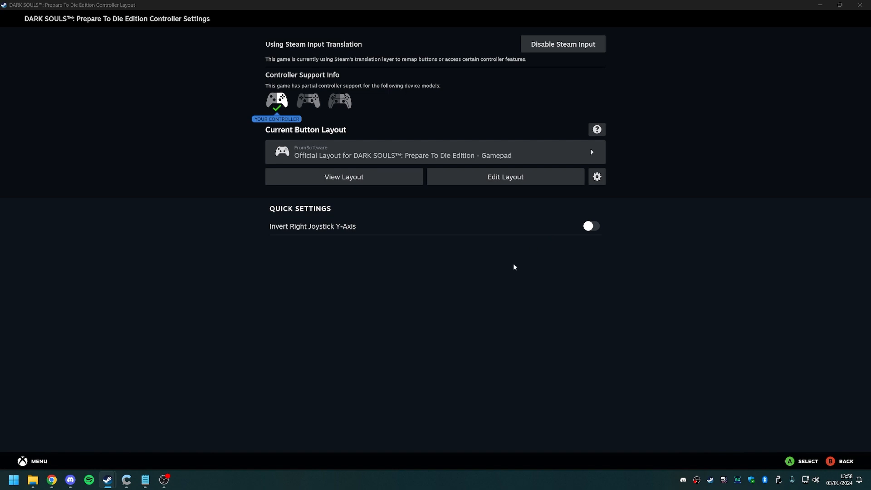
{"action": "mouse_move", "coordinate": [450, 197]}
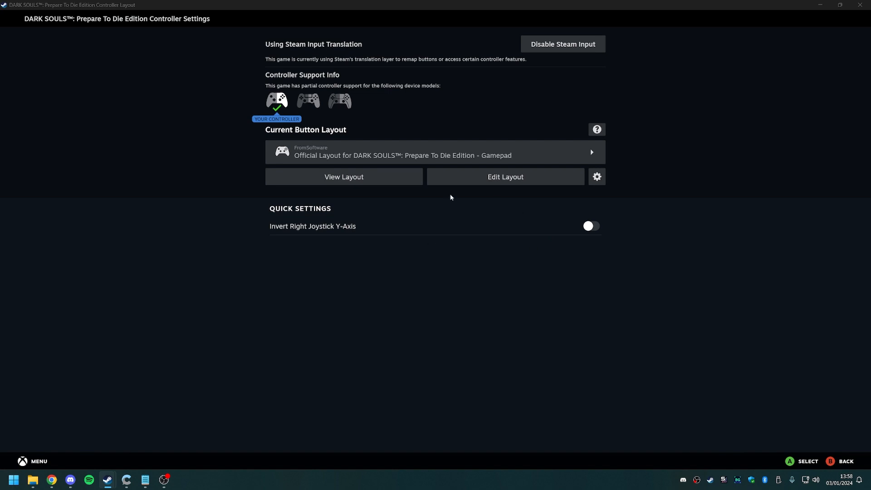
- Apply the personal 'Video' layout as current, then reopen the layouts list
{"action": "left_click", "coordinate": [435, 151]}
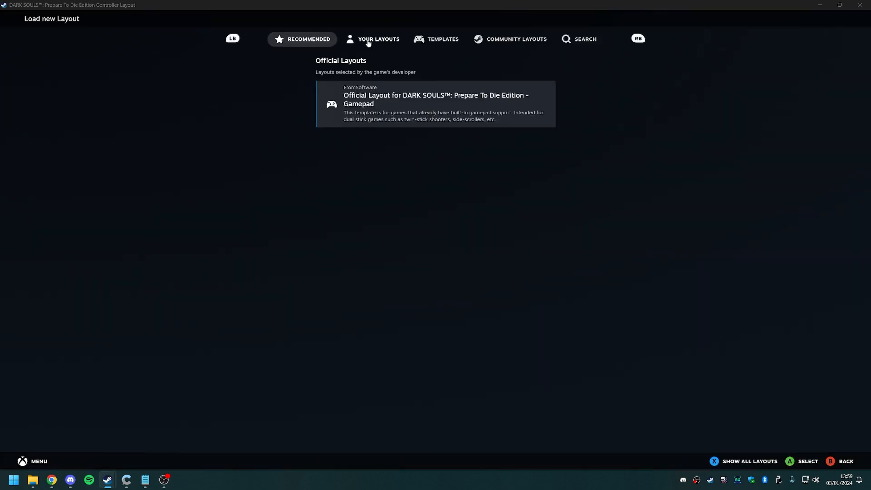
{"action": "left_click", "coordinate": [378, 39]}
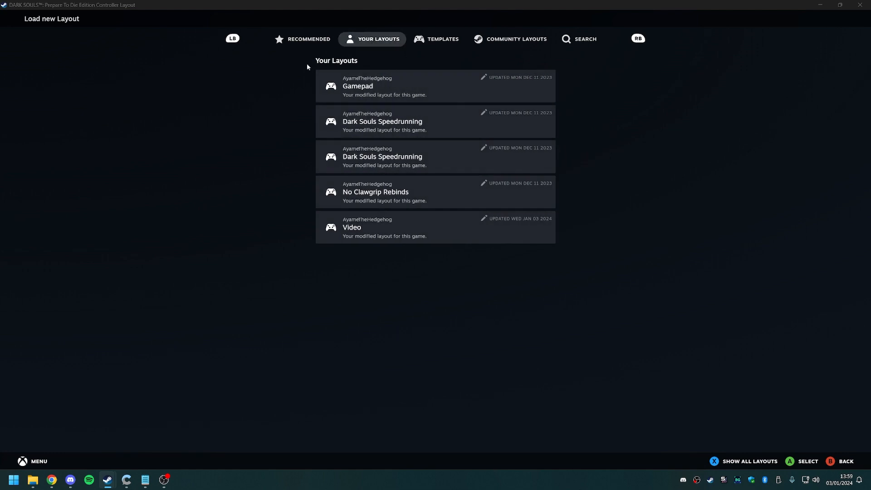
{"action": "mouse_move", "coordinate": [364, 232]}
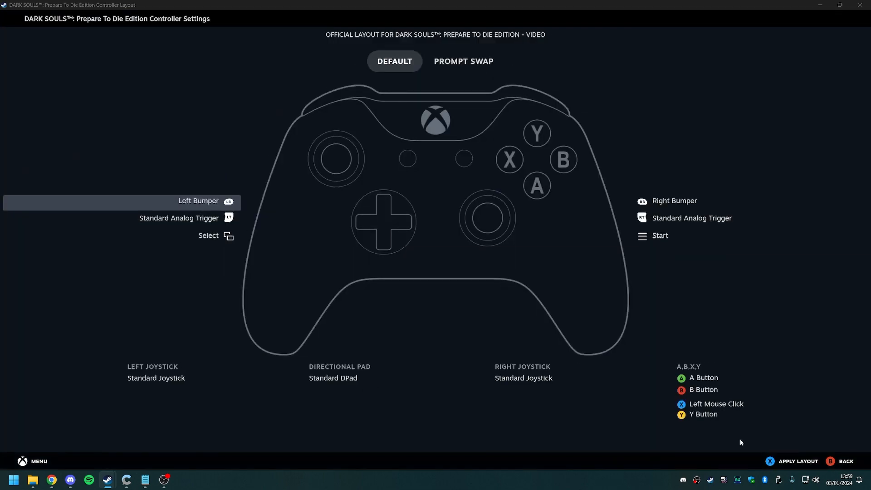
{"action": "left_click", "coordinate": [845, 461]}
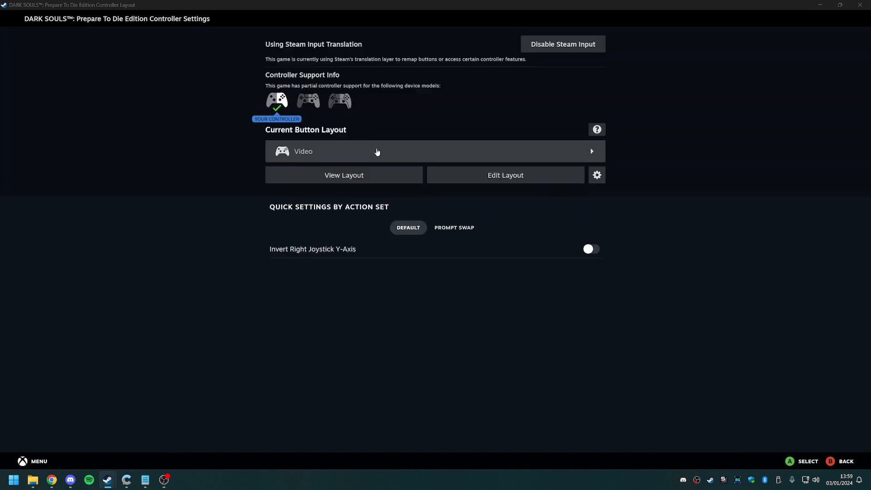
{"action": "left_click", "coordinate": [433, 152]}
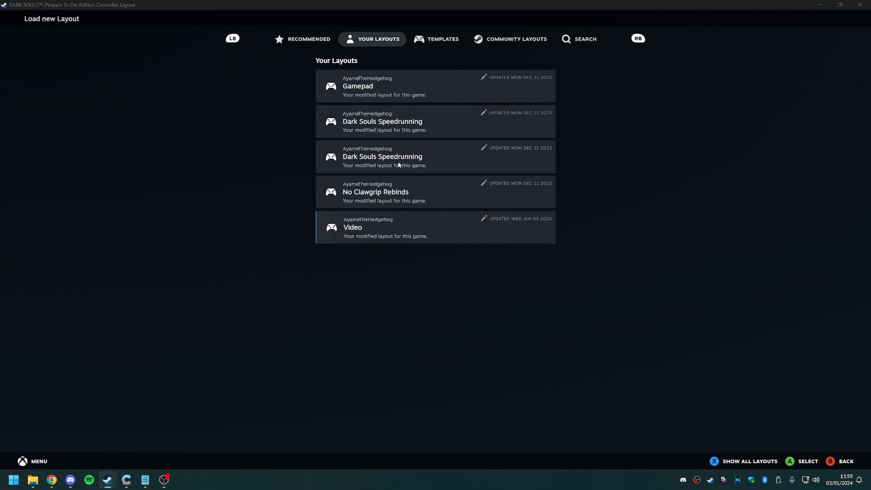
{"action": "mouse_move", "coordinate": [296, 31]}
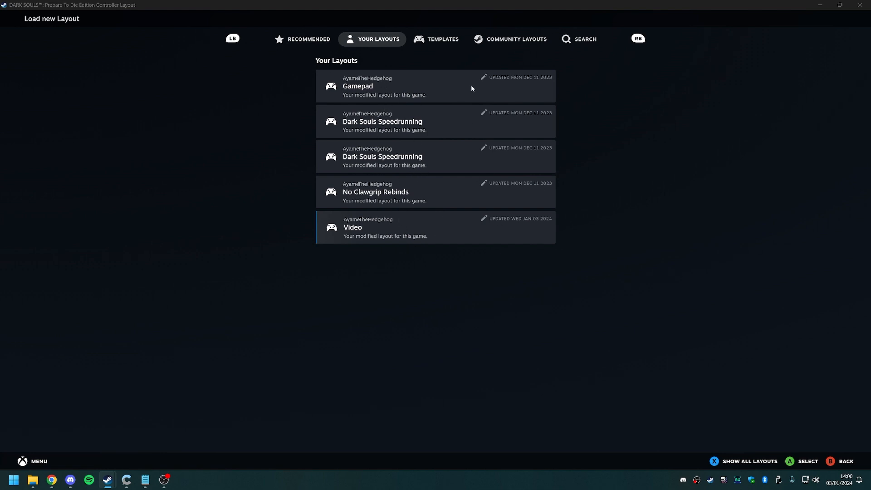
{"action": "mouse_move", "coordinate": [428, 239]}
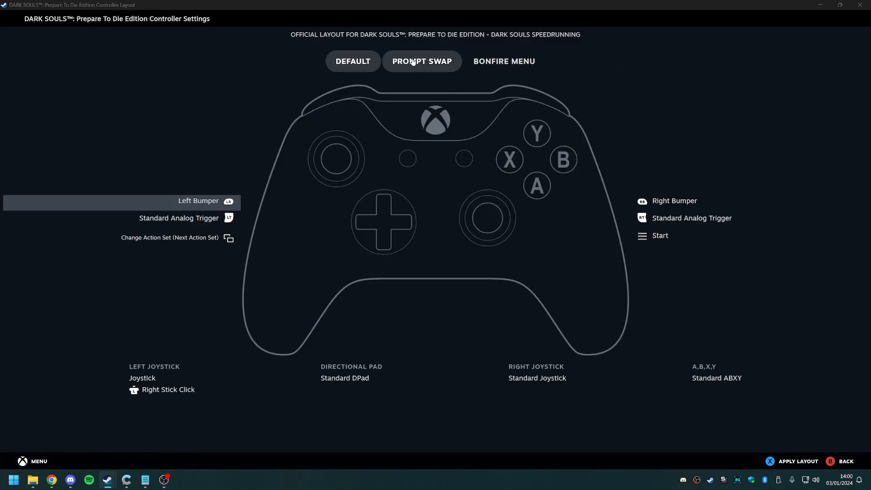
{"action": "left_click", "coordinate": [421, 61]}
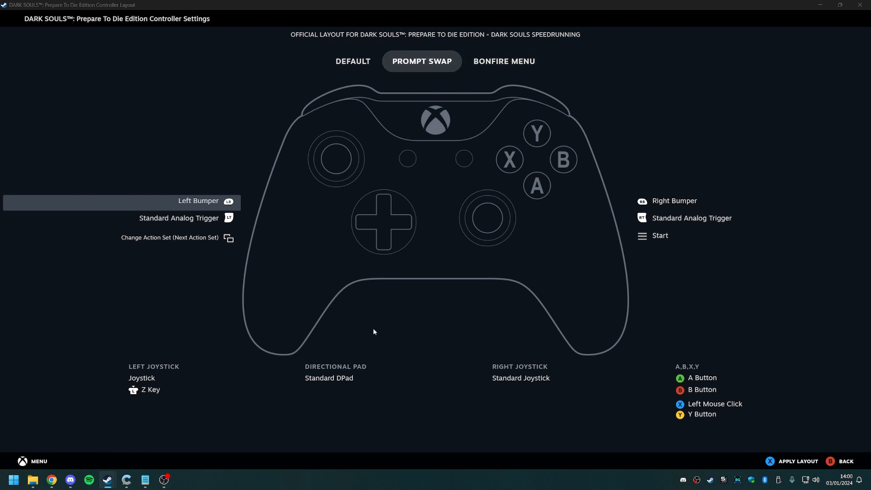
{"action": "left_click", "coordinate": [503, 62]}
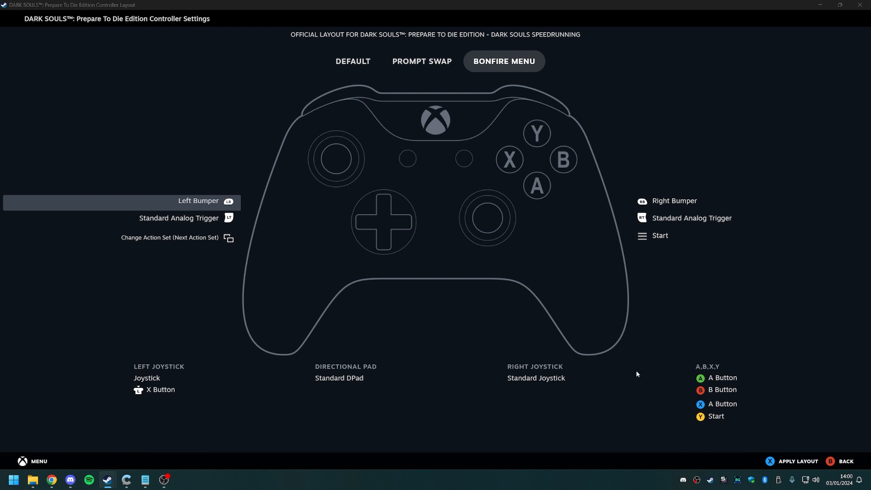
{"action": "mouse_move", "coordinate": [378, 177]}
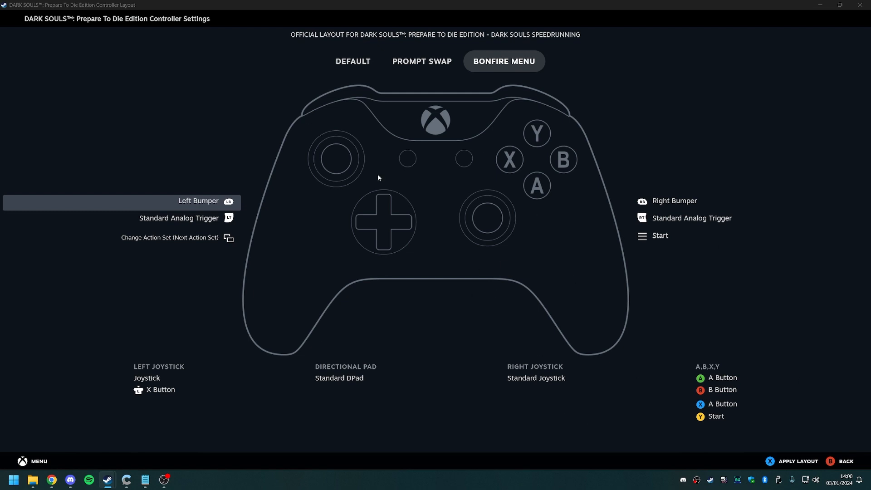
{"action": "left_click", "coordinate": [353, 61]}
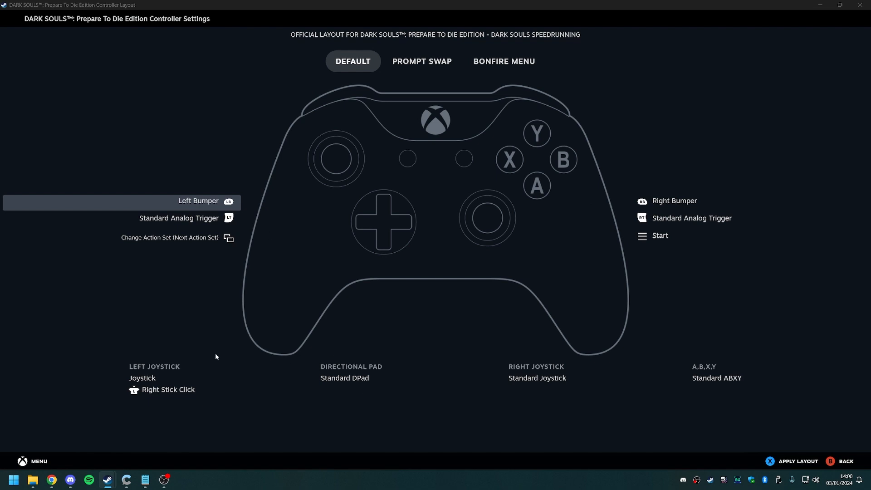
{"action": "mouse_move", "coordinate": [341, 156]}
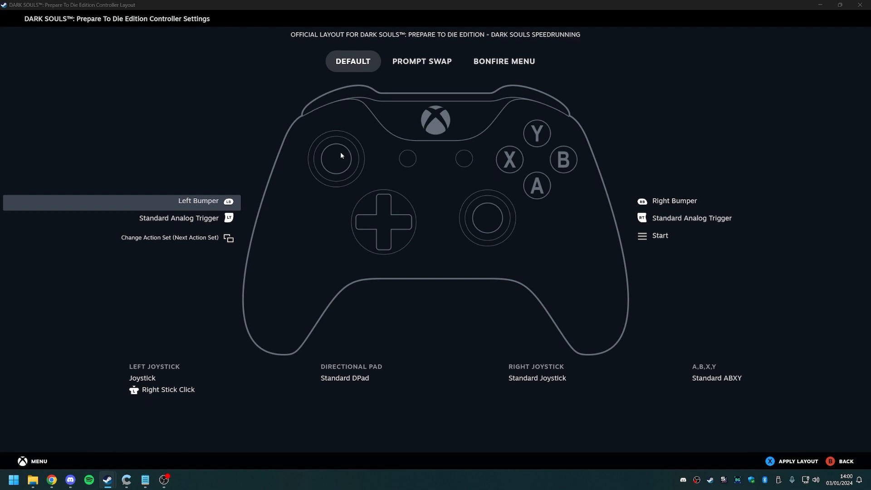
{"action": "mouse_move", "coordinate": [202, 399]}
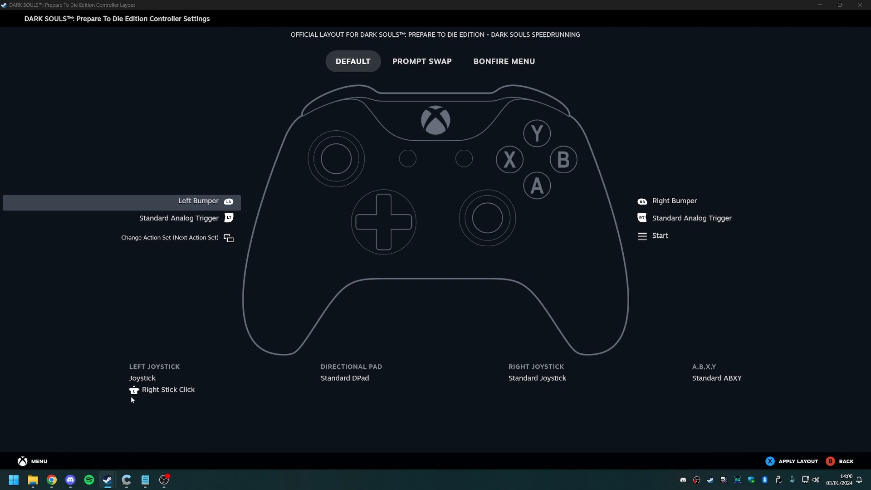
{"action": "mouse_move", "coordinate": [138, 378]}
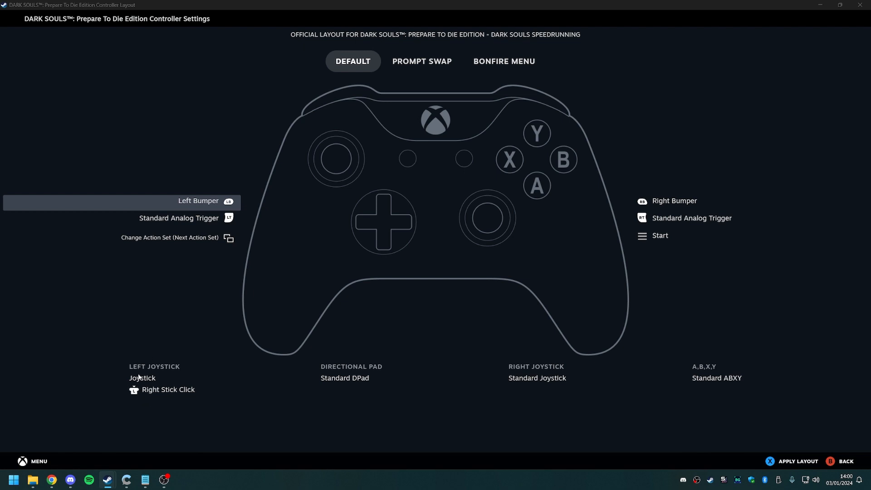
{"action": "mouse_move", "coordinate": [491, 274]}
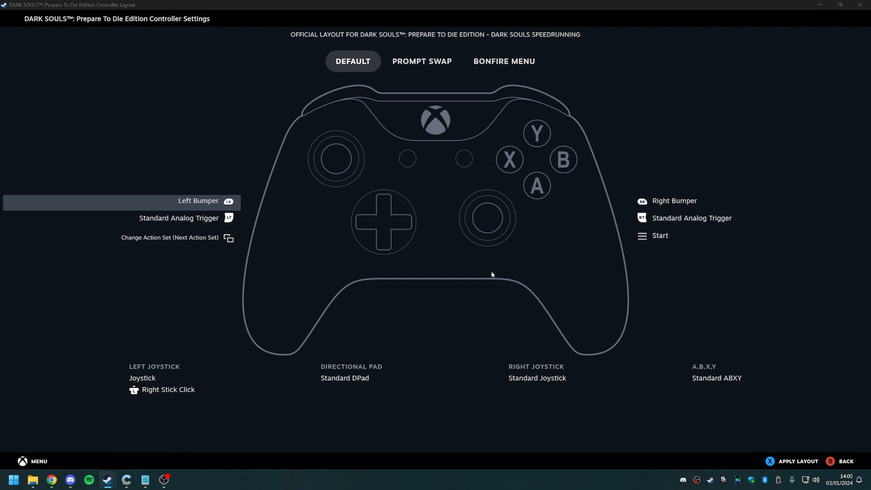
{"action": "mouse_move", "coordinate": [322, 177]}
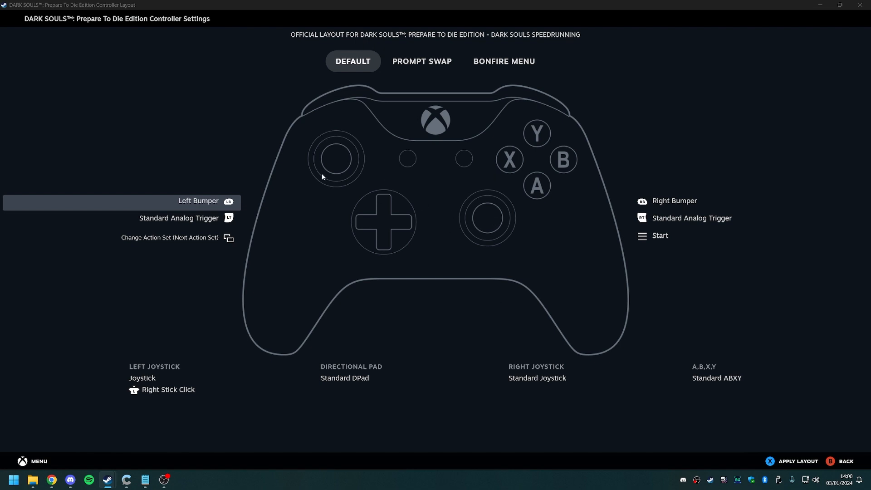
{"action": "mouse_move", "coordinate": [485, 245]}
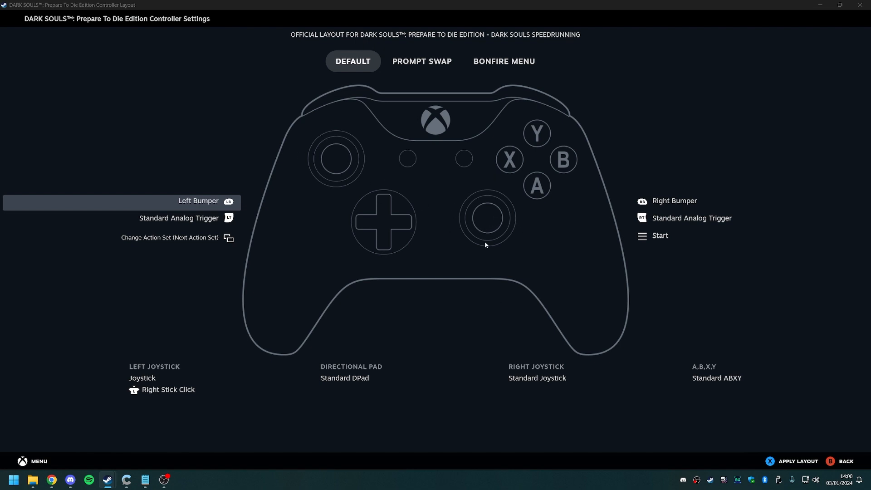